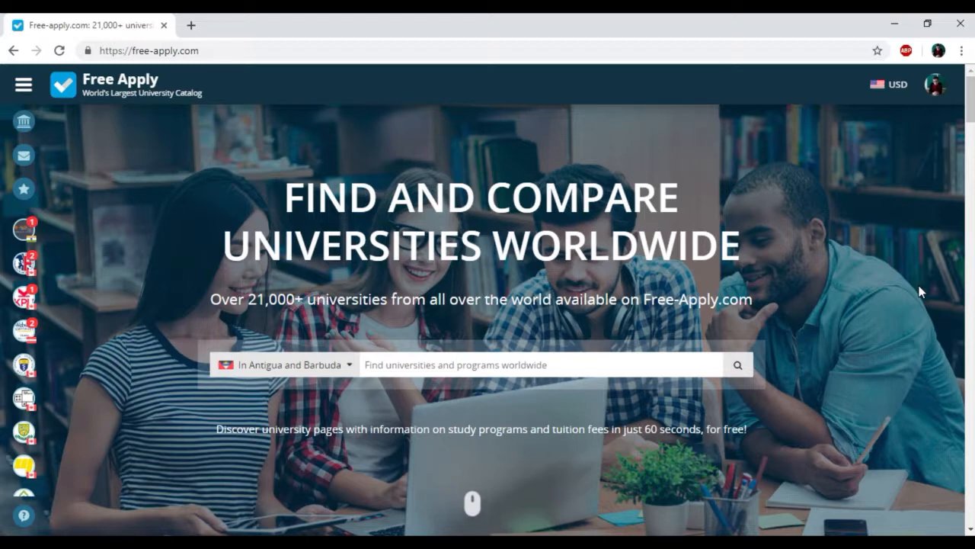
Choose United Kingdom as the country to study in.
scroll("down", 3)
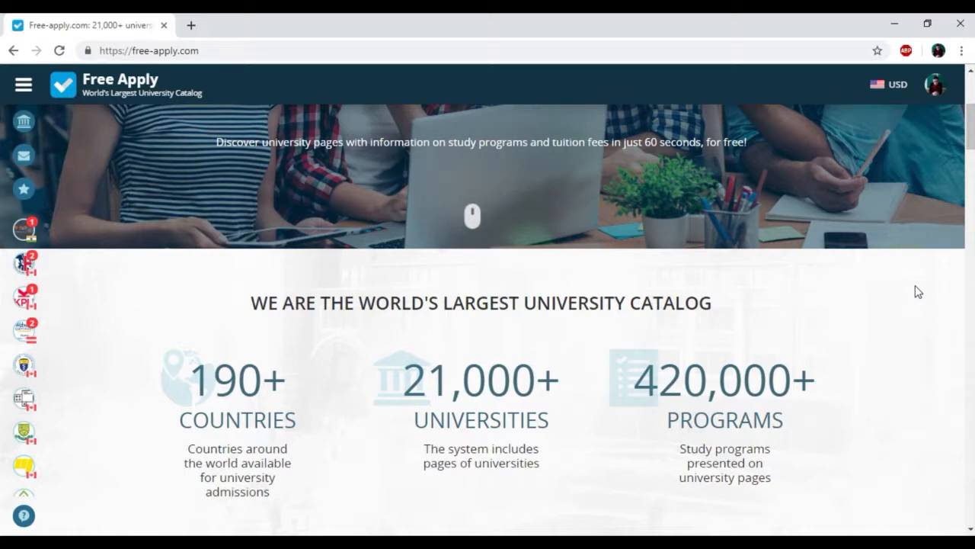
scroll("down", 3)
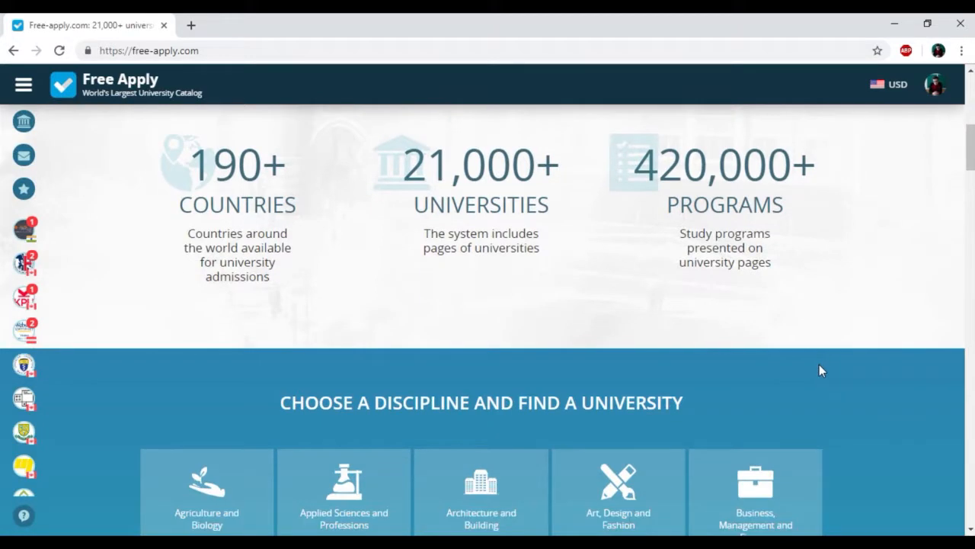
scroll("down", 3)
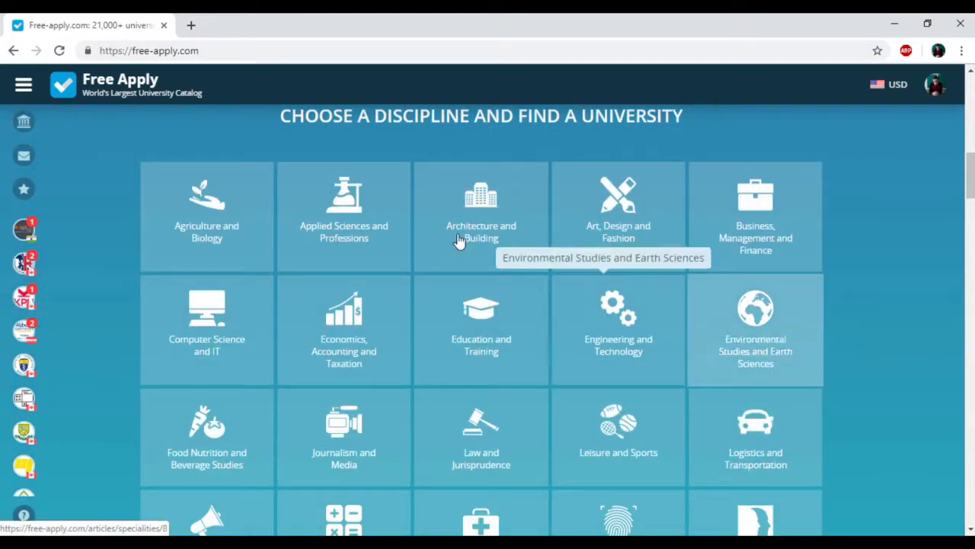
scroll("down", 3)
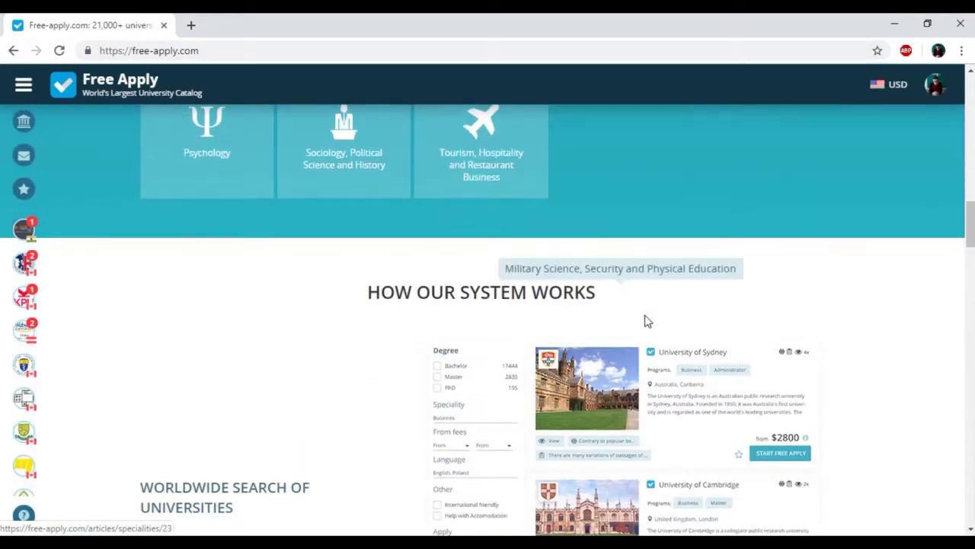
scroll("up", 3)
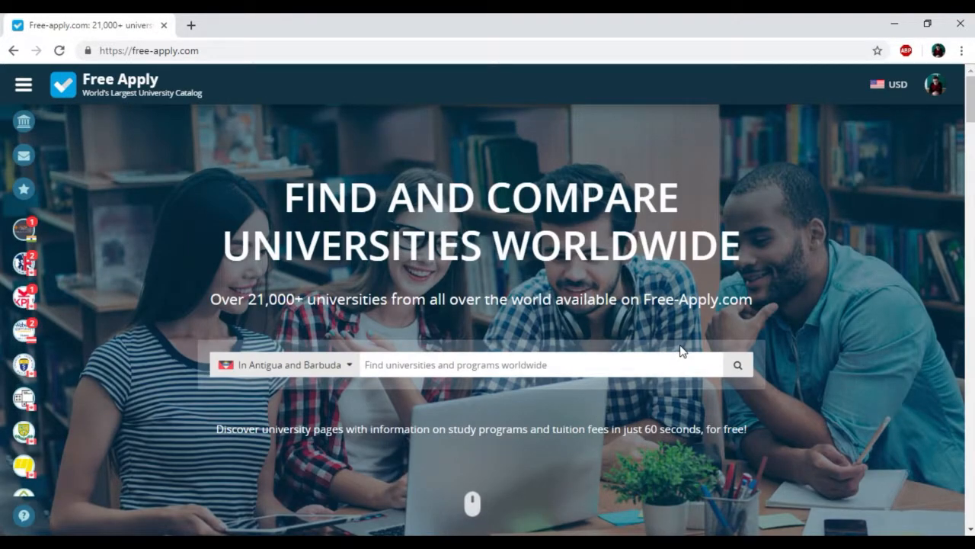
mouse_move(933, 95)
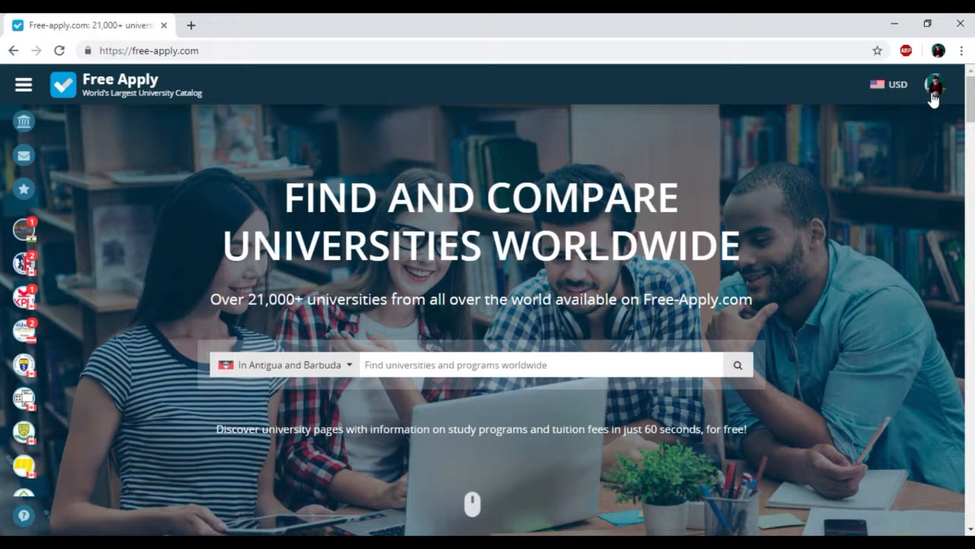
mouse_move(829, 339)
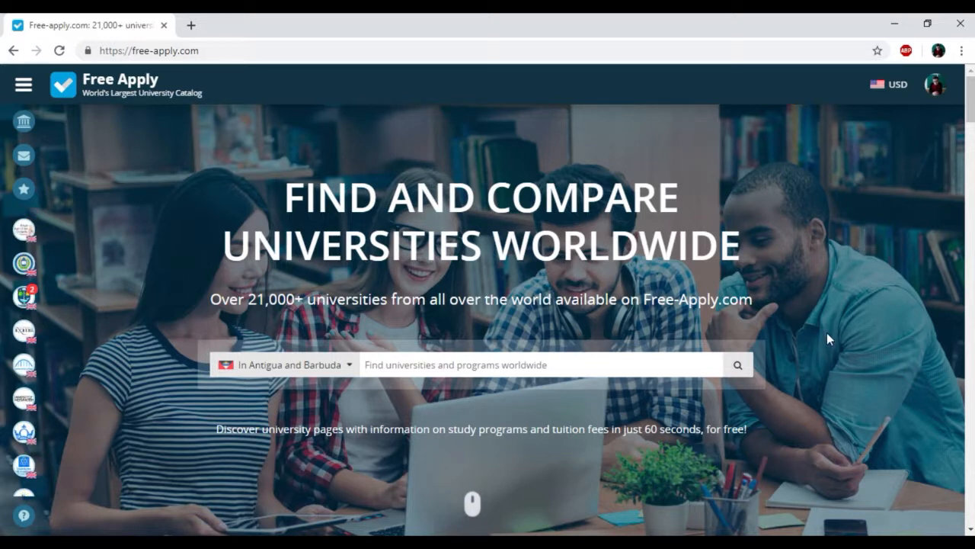
left_click(286, 364)
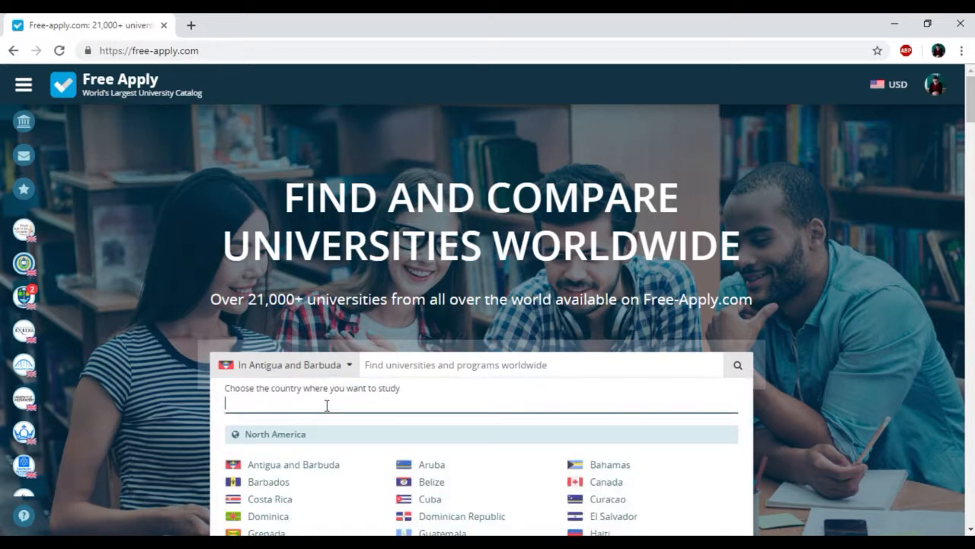
type("Un")
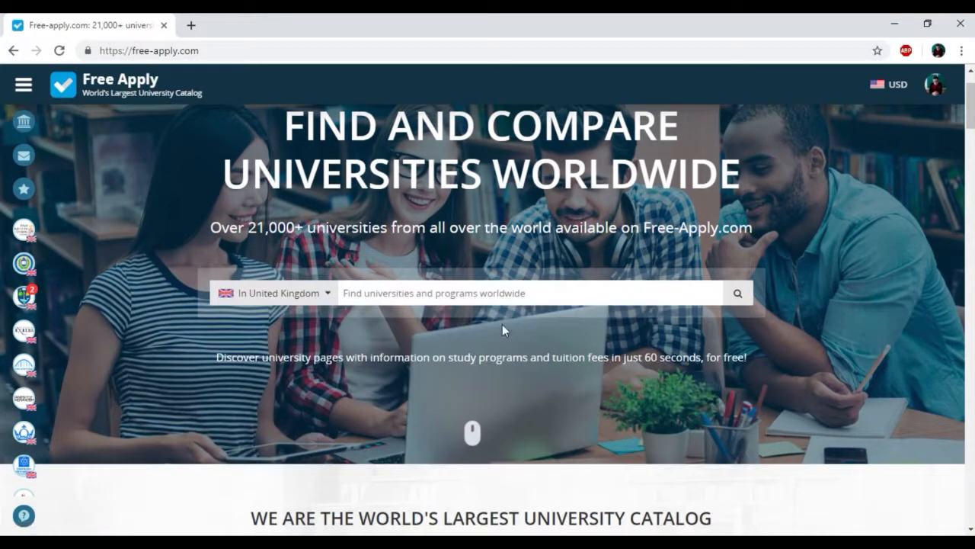
Search for Computer Science programmes using the 'Com' suggestion.
type("c")
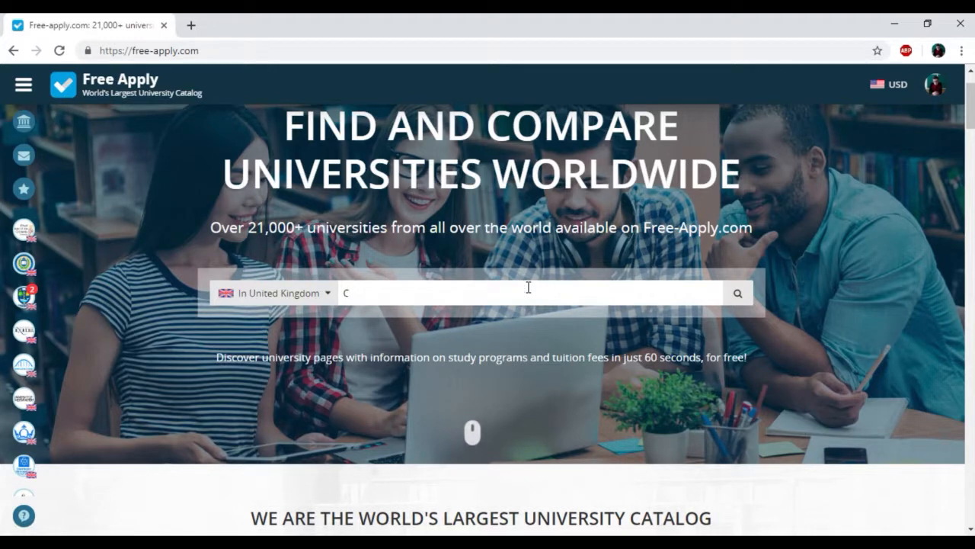
type("om")
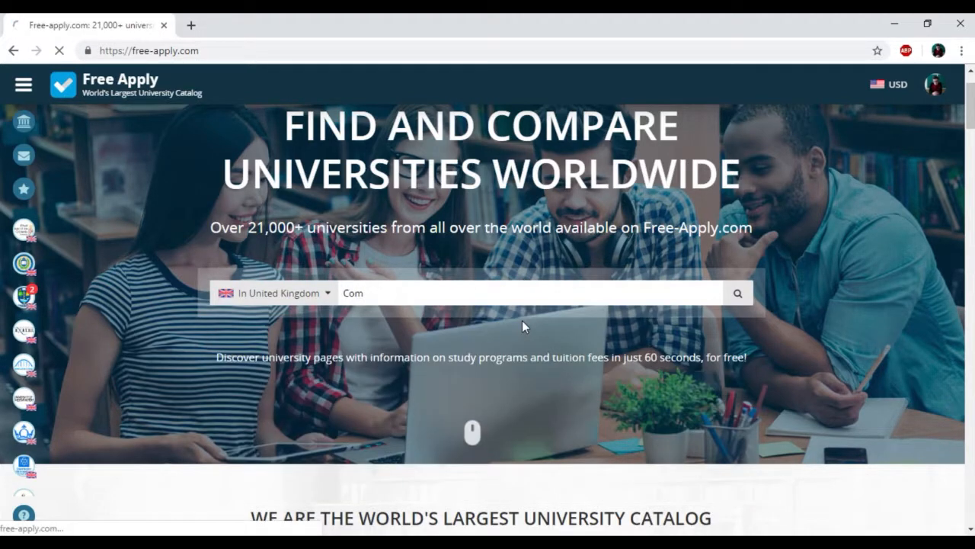
left_click(737, 292)
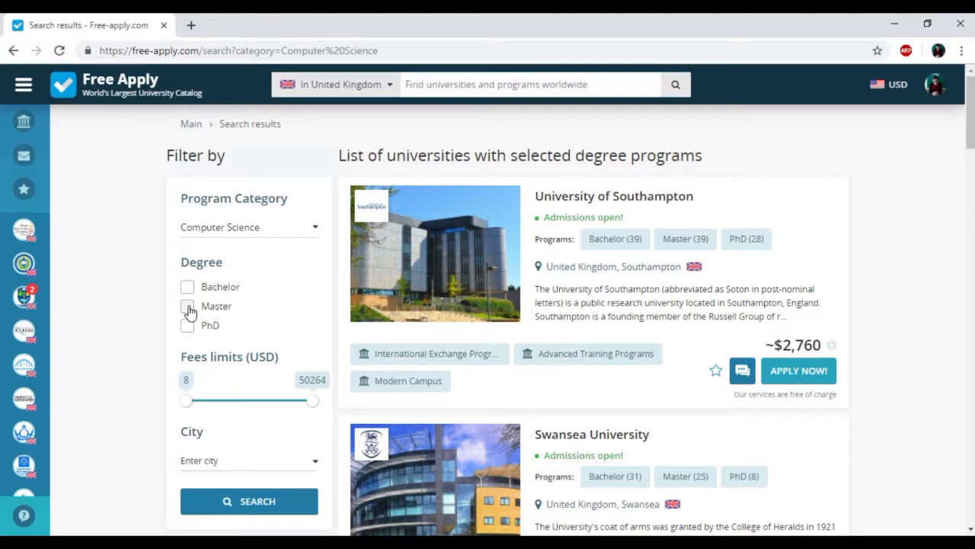
Filter to Master degrees with a 4006 USD minimum fee, then scroll to pagination.
left_click(188, 305)
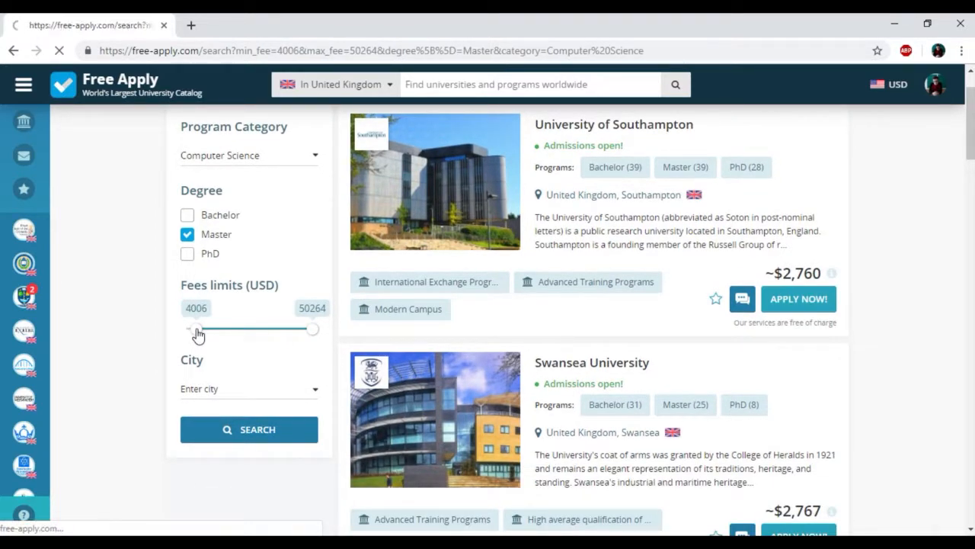
left_click(249, 429)
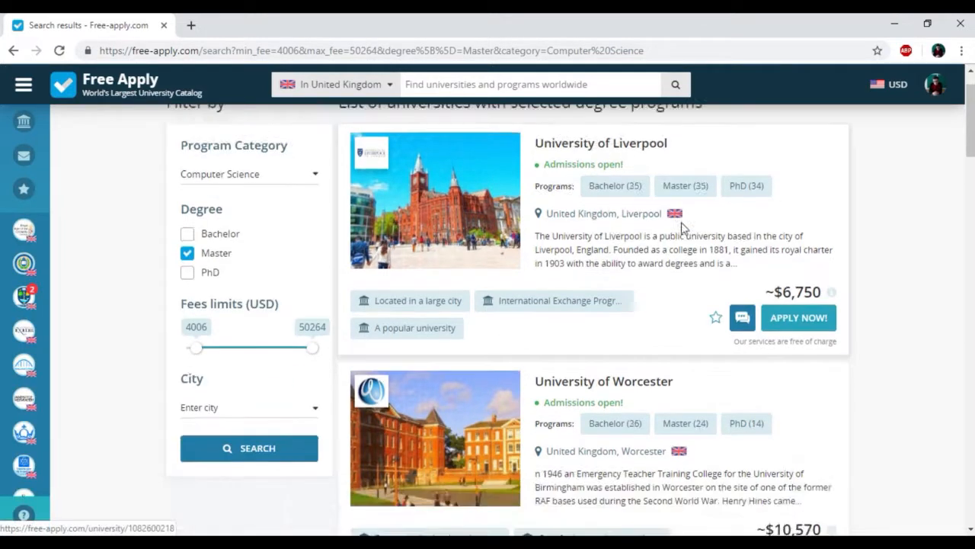
scroll("down", 3)
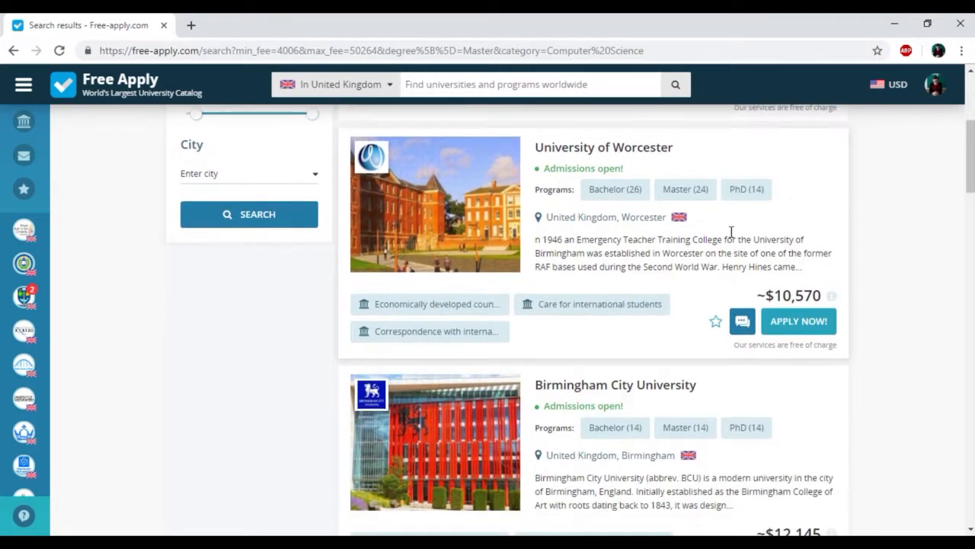
mouse_move(613, 312)
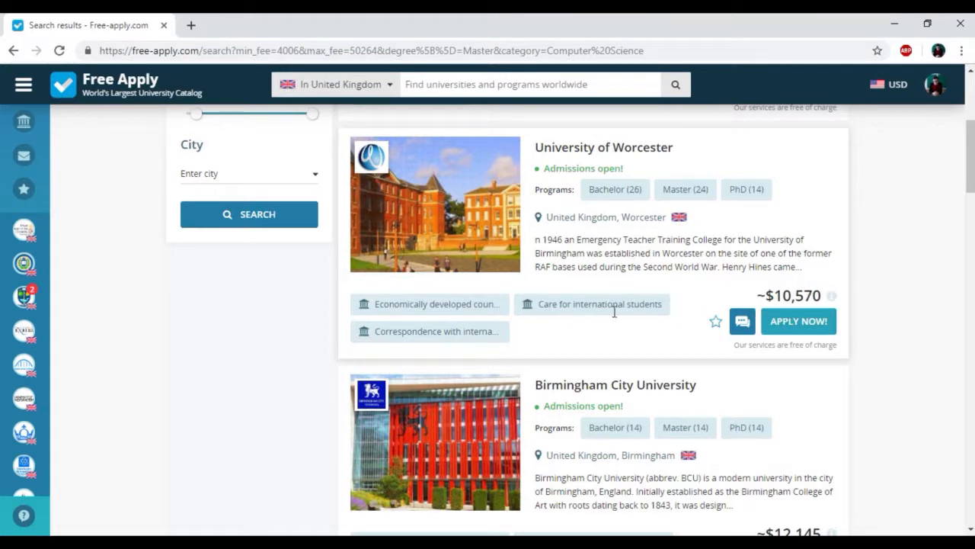
mouse_move(539, 322)
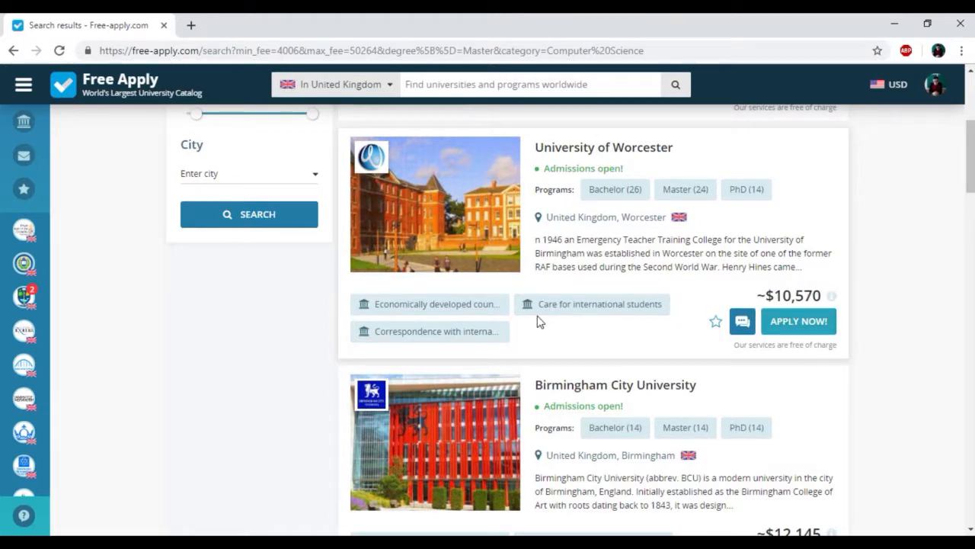
scroll("down", 3)
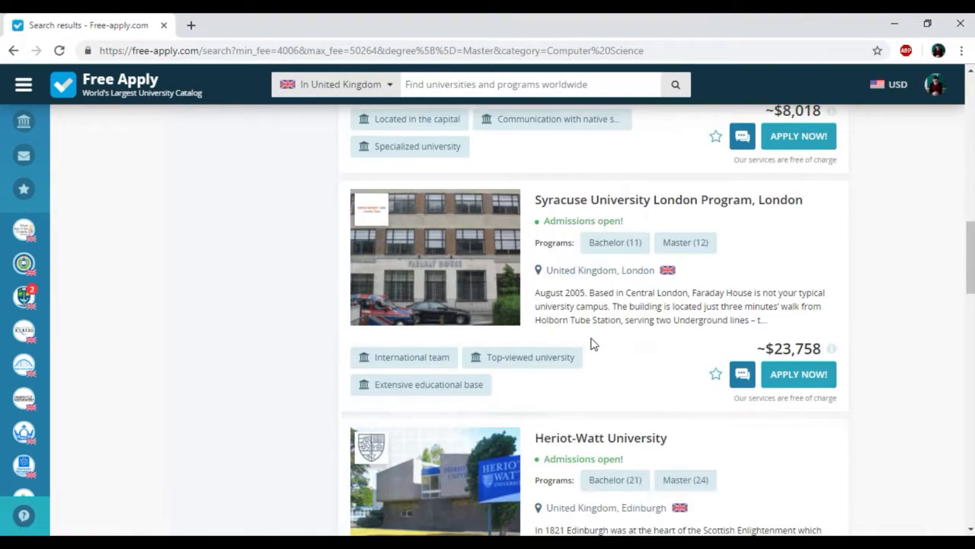
scroll("down", 3)
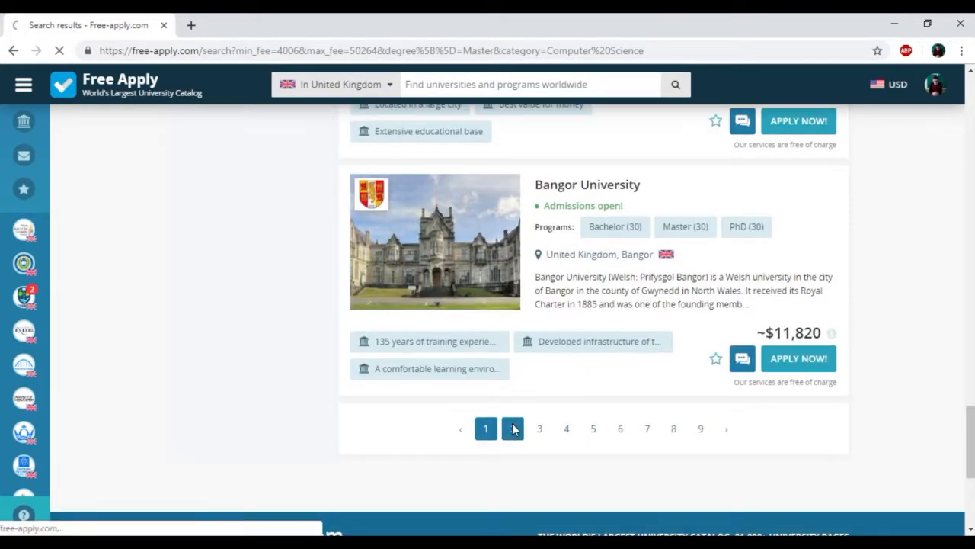
Go to results page 2 and open the University of Essex profile.
left_click(512, 428)
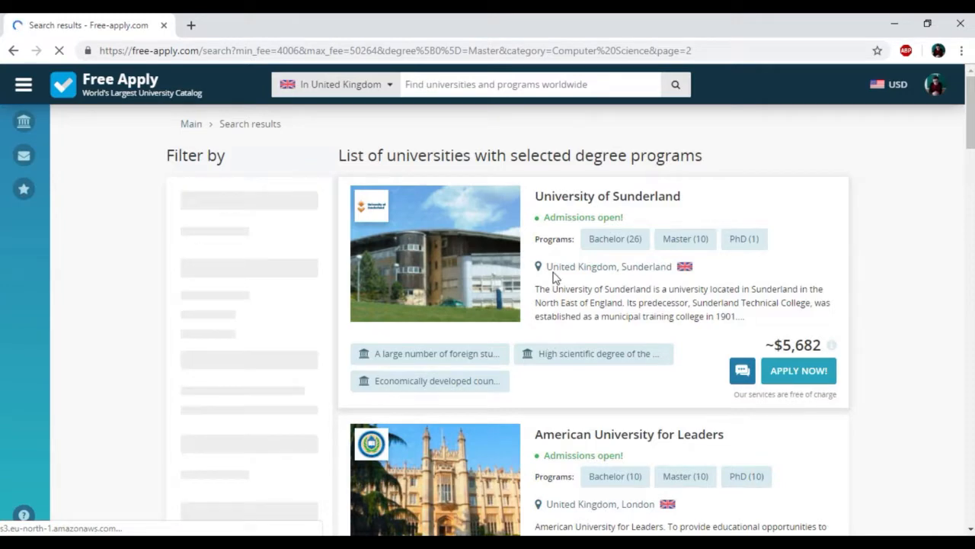
scroll("down", 3)
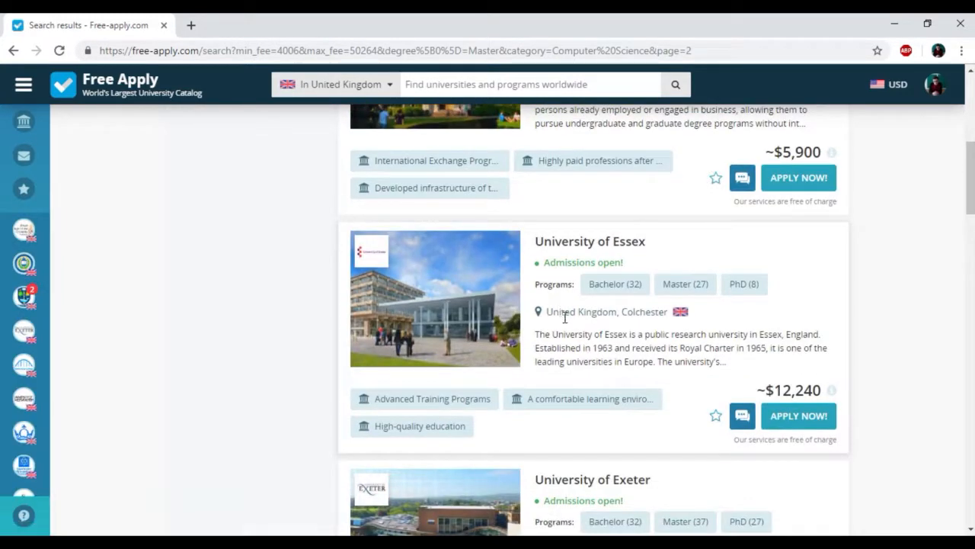
scroll("down", 3)
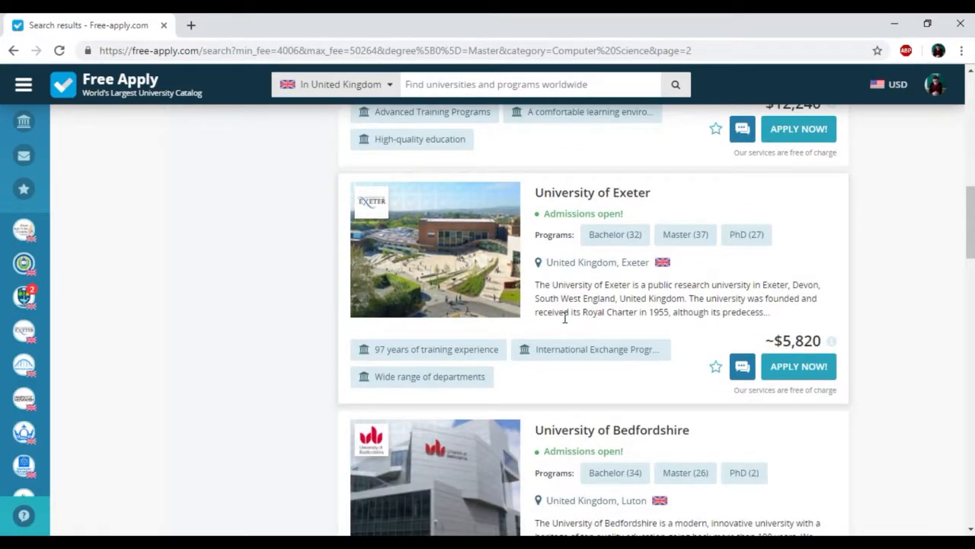
scroll("up", 3)
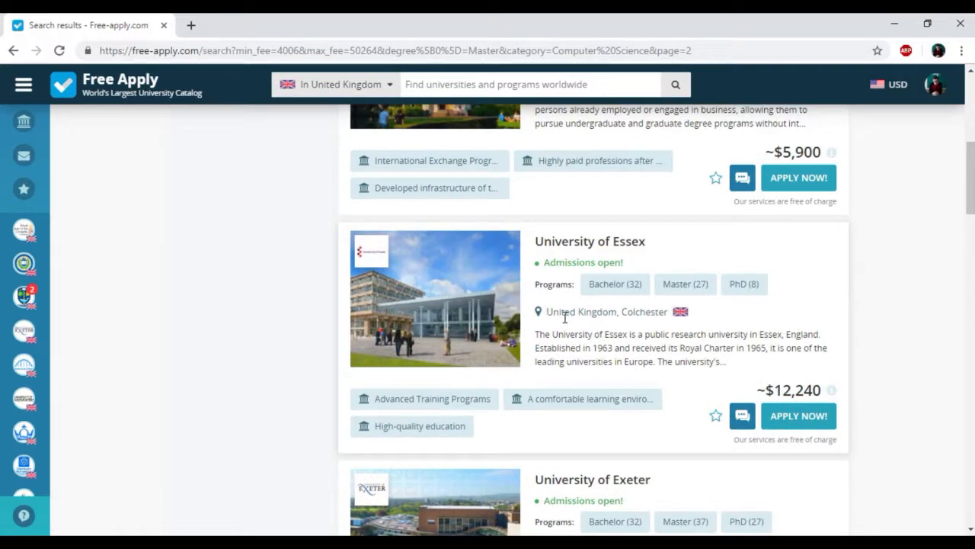
mouse_move(590, 241)
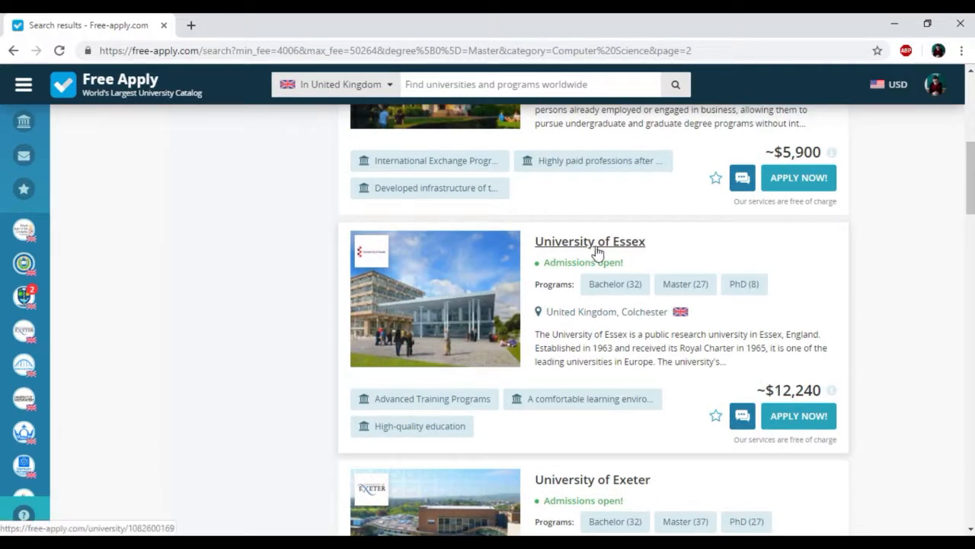
left_click(589, 240)
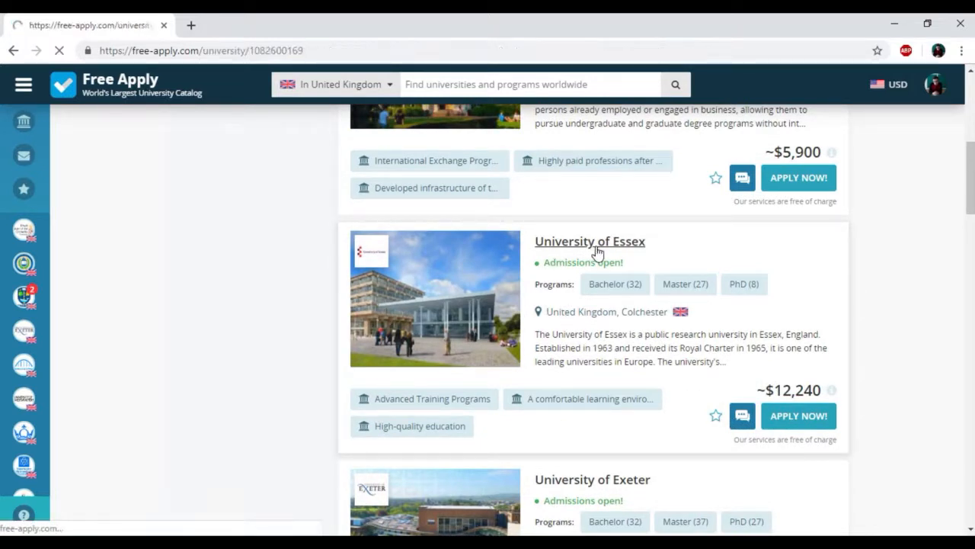
View the night-time campus photo larger in the Essex gallery.
left_click(589, 241)
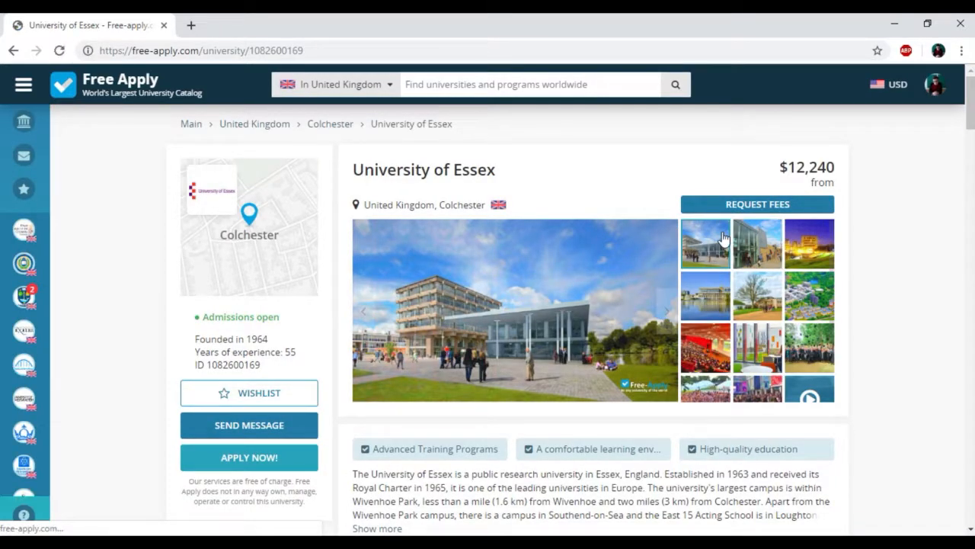
left_click(809, 244)
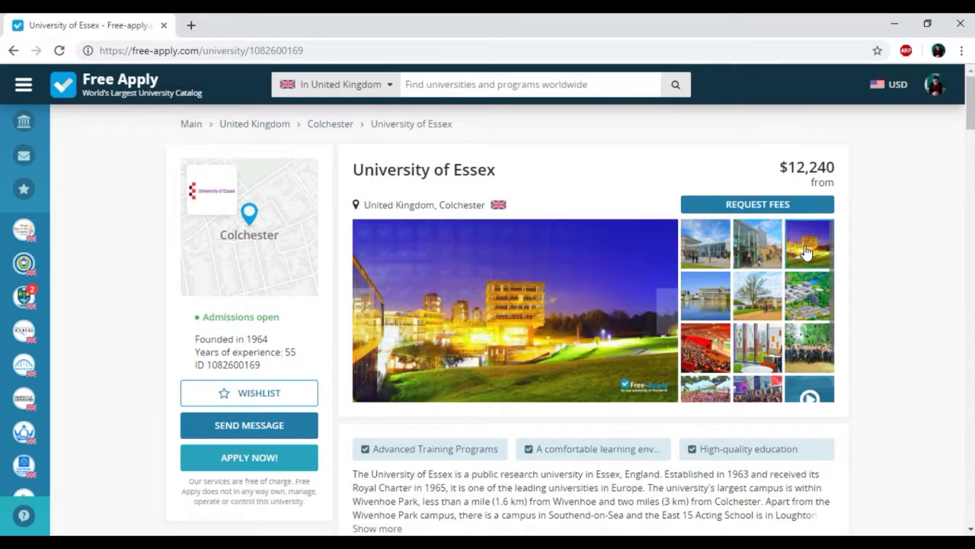
scroll("down", 3)
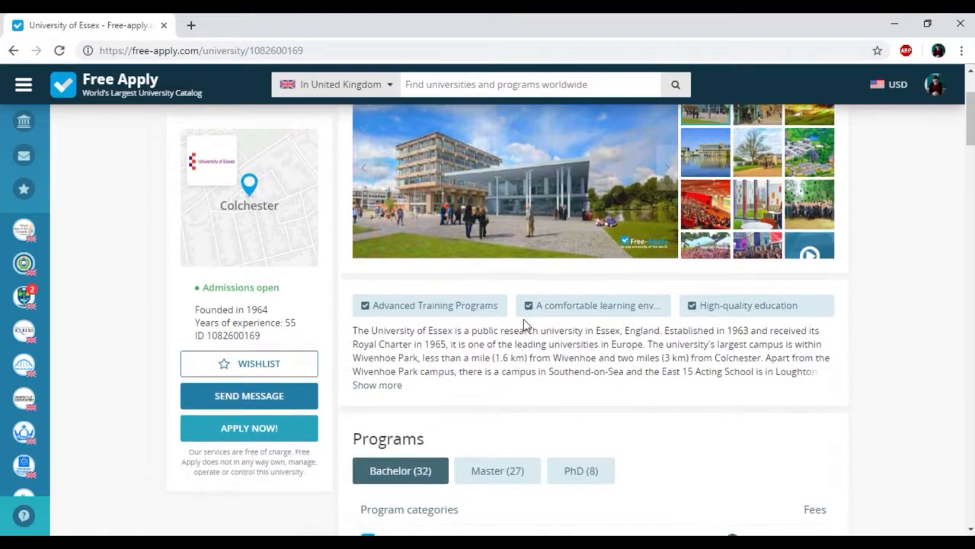
scroll("down", 3)
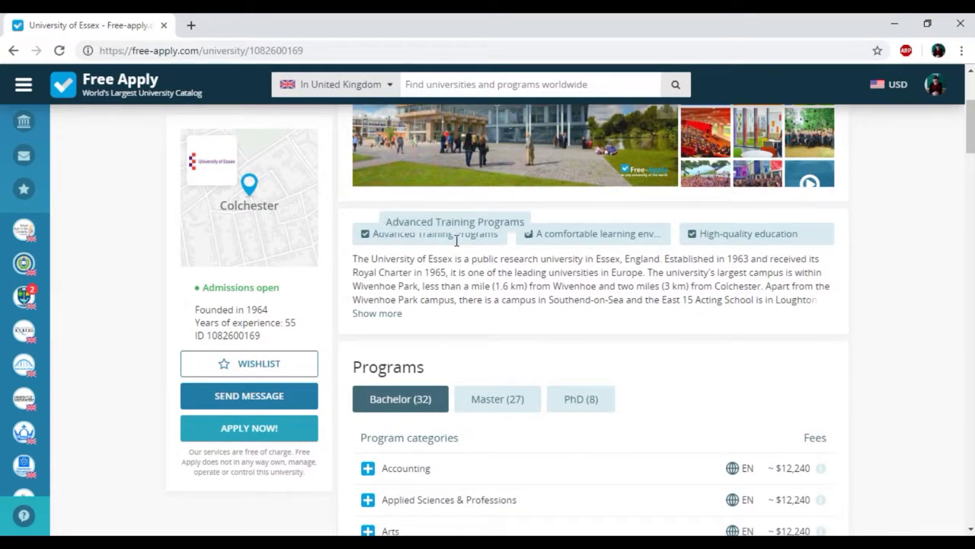
mouse_move(596, 234)
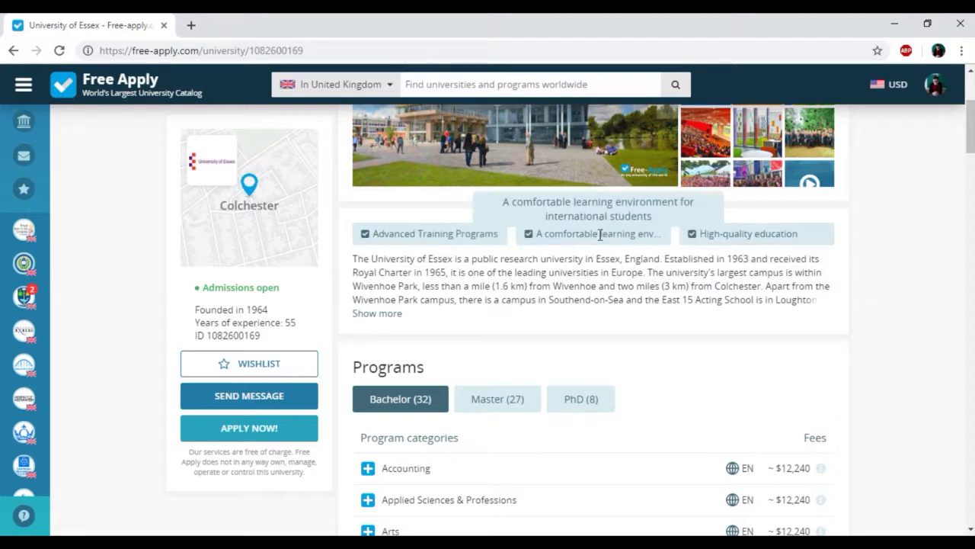
mouse_move(693, 236)
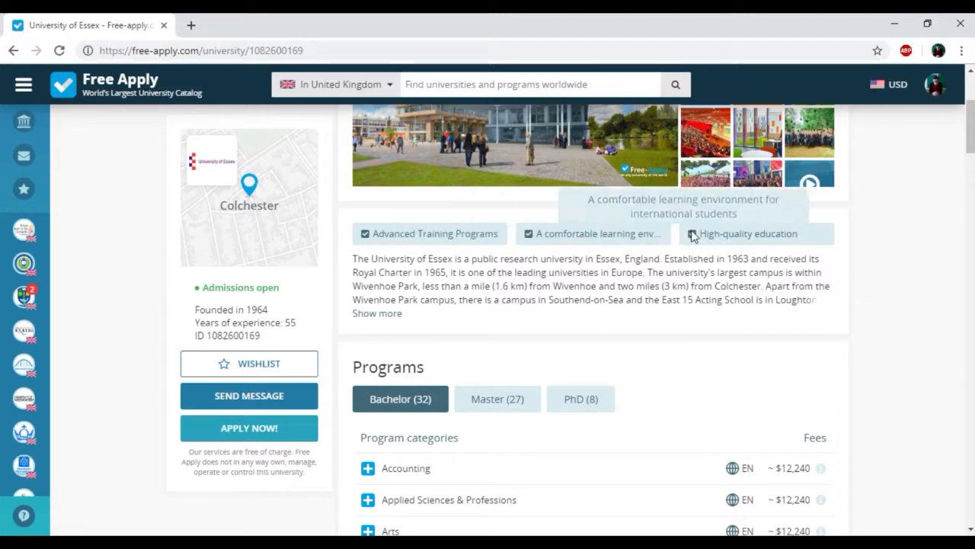
mouse_move(721, 237)
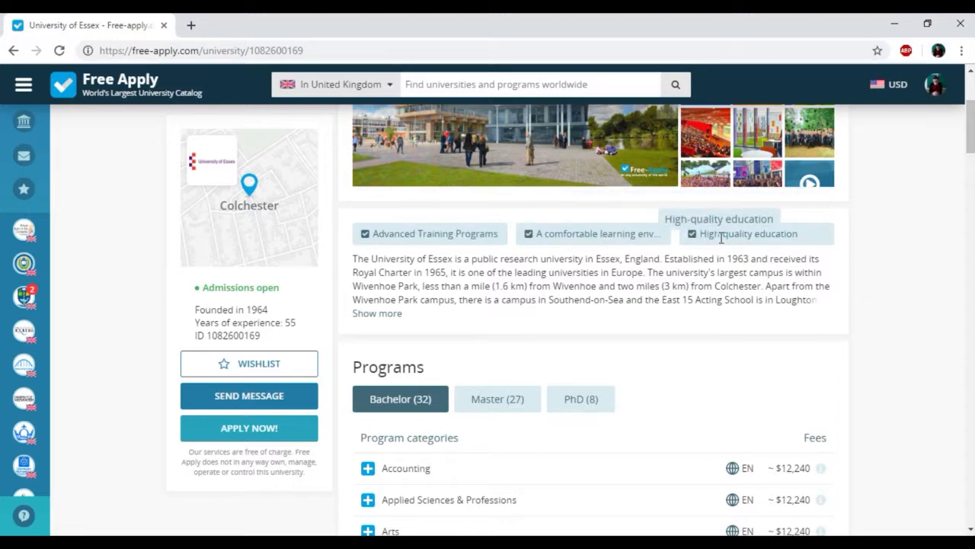
Expand the full university description and open the master's Computer Science programme.
scroll("down", 3)
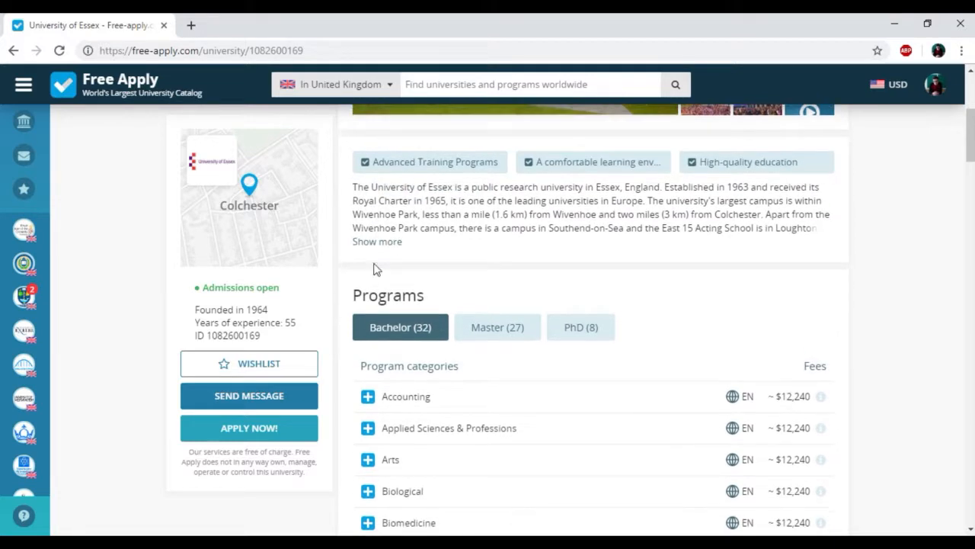
left_click(377, 242)
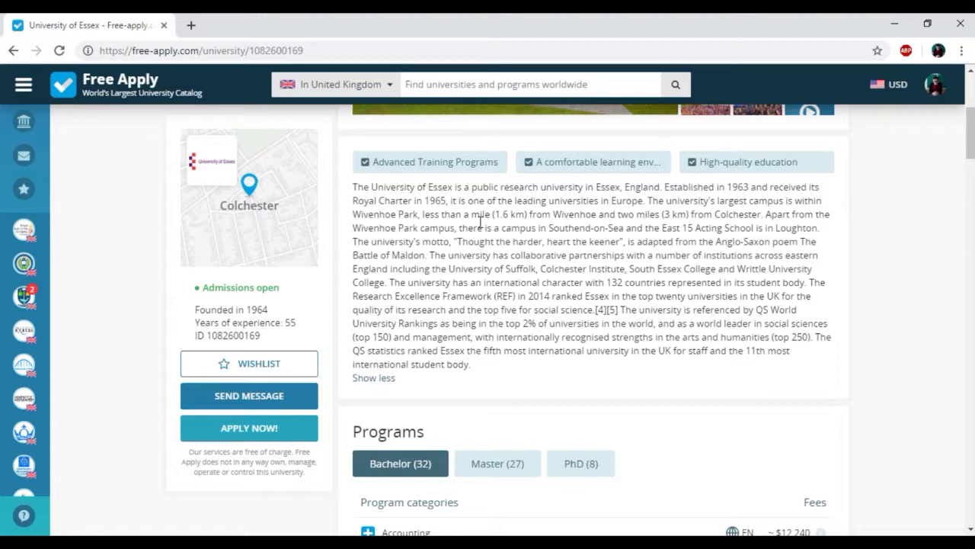
scroll("down", 3)
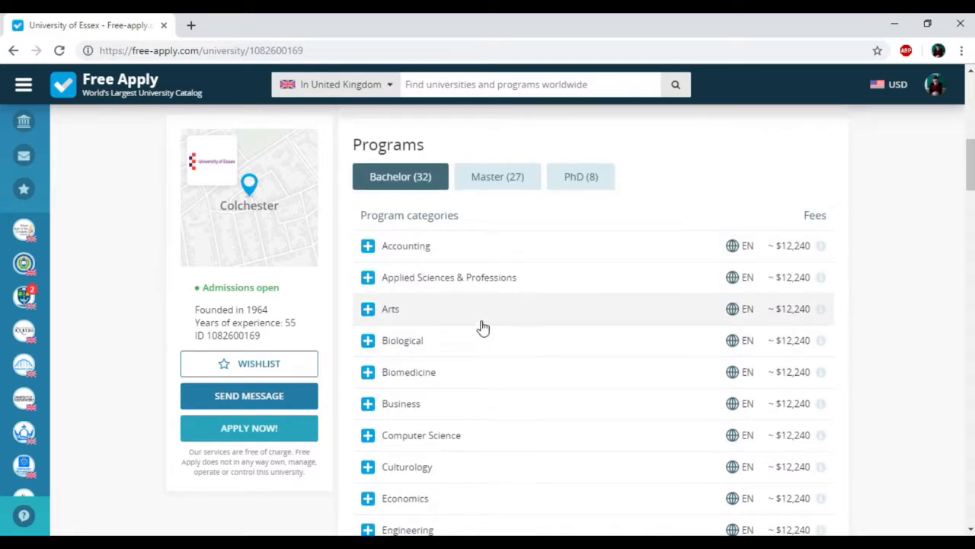
scroll("down", 3)
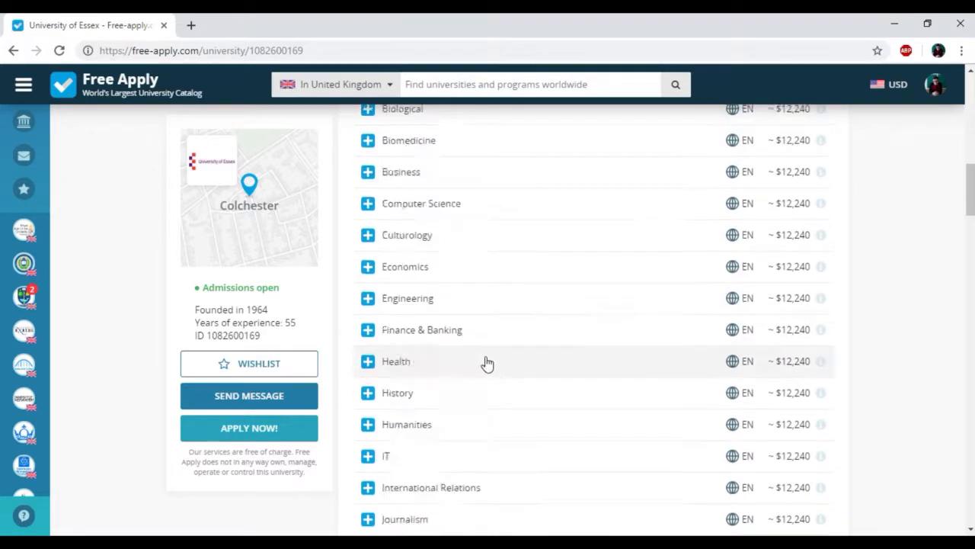
scroll("up", 3)
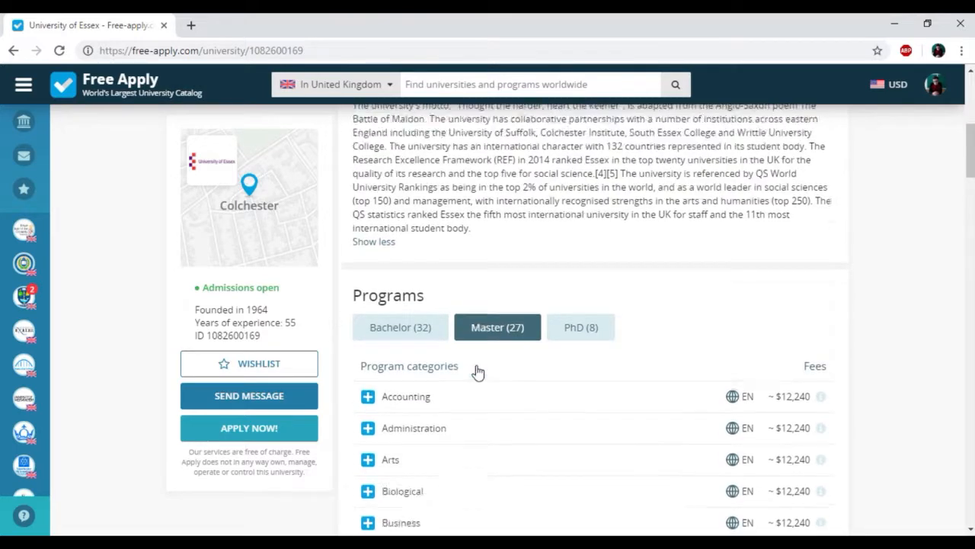
scroll("down", 3)
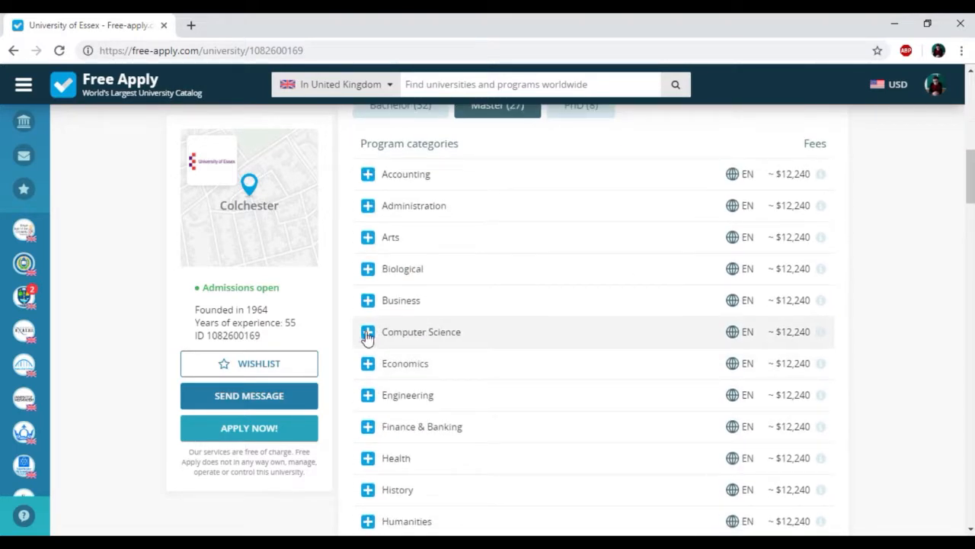
left_click(368, 332)
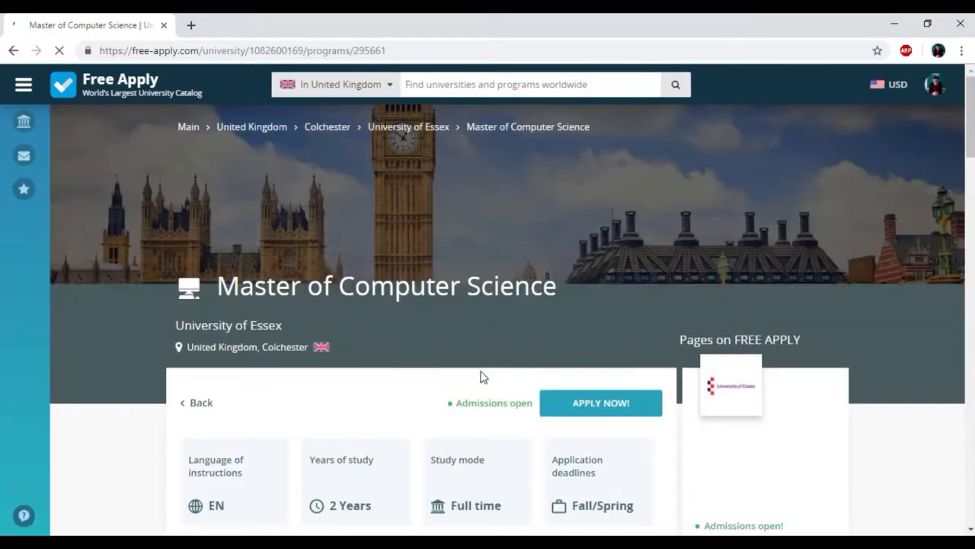
Read through required documents and campus map, then request information about the programme.
scroll("down", 3)
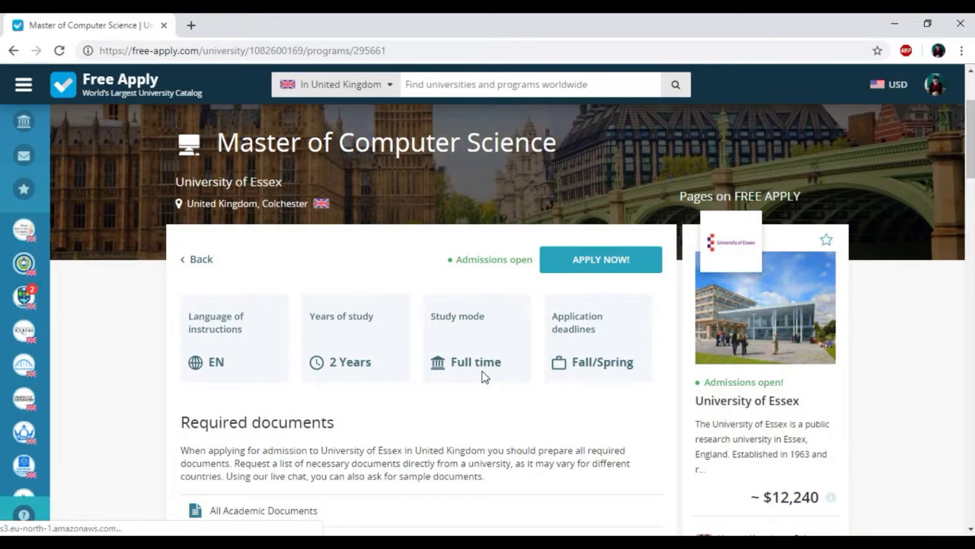
scroll("down", 3)
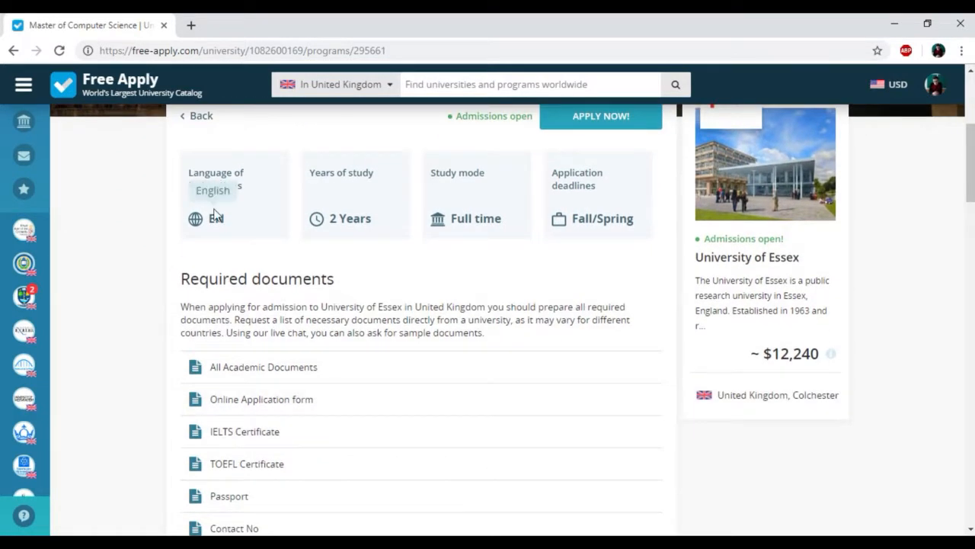
mouse_move(445, 234)
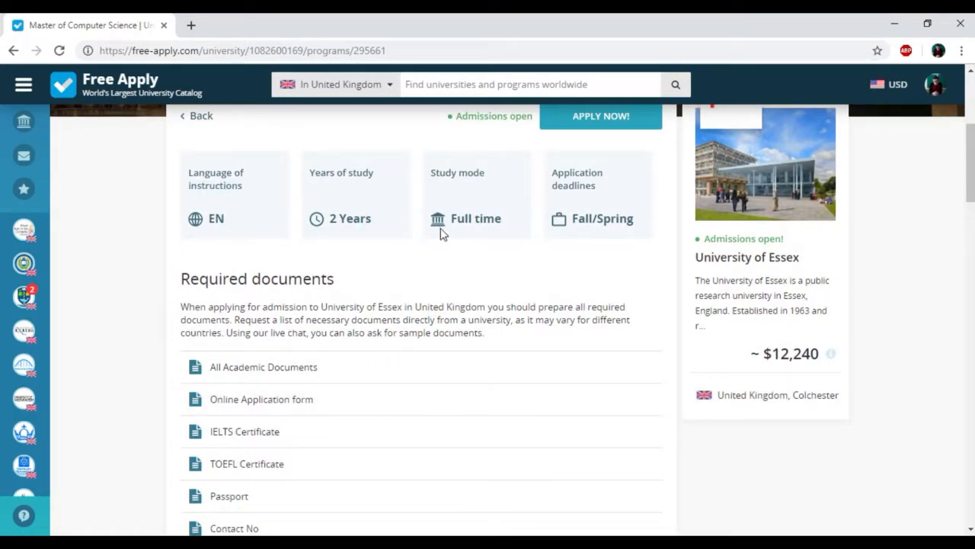
mouse_move(593, 206)
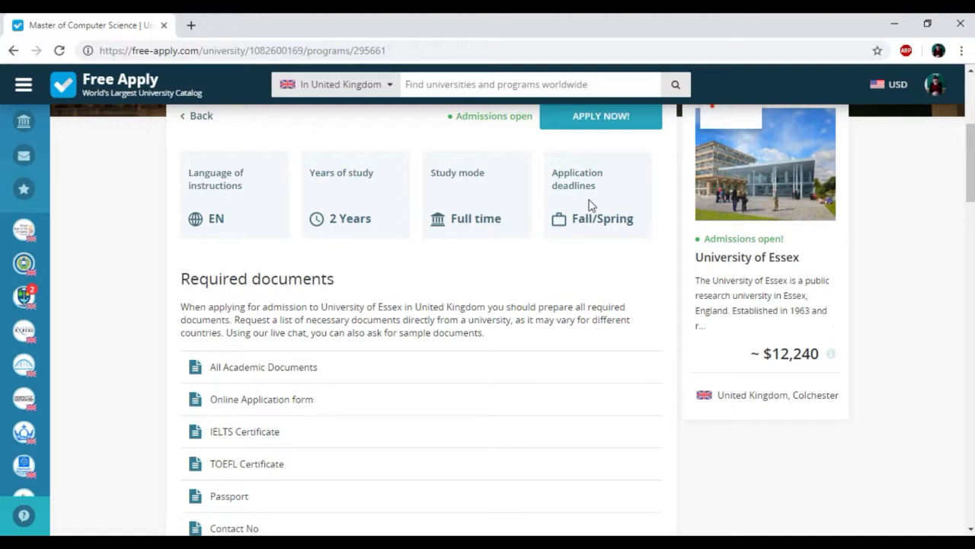
scroll("down", 3)
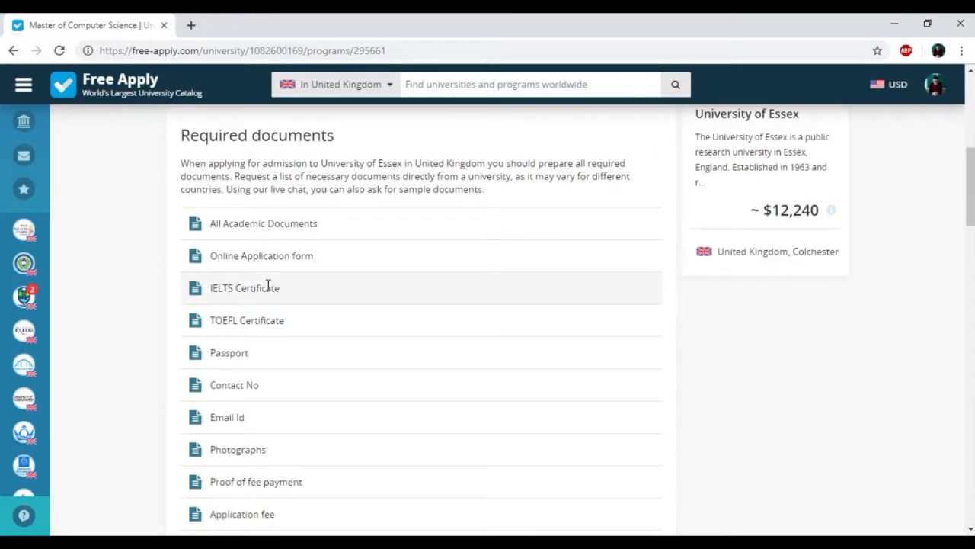
scroll("down", 3)
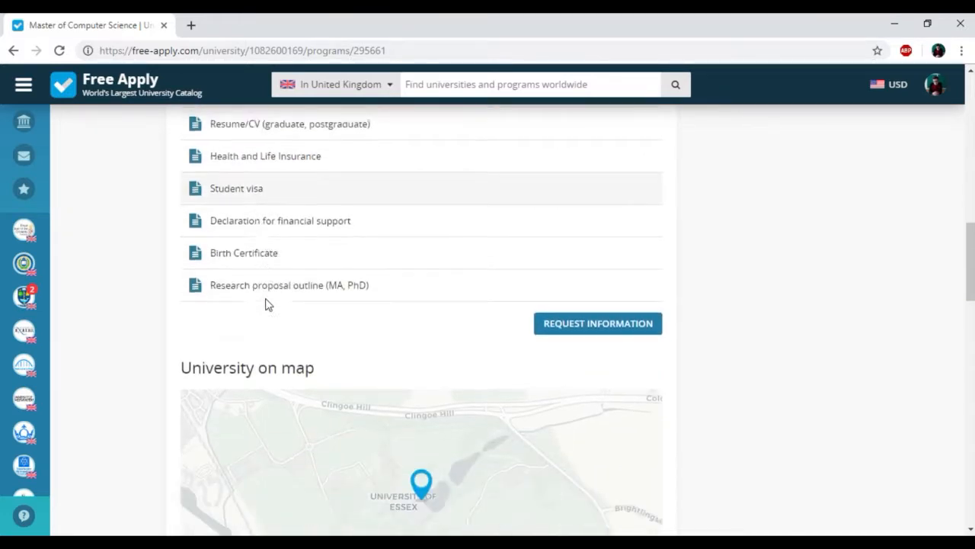
scroll("down", 3)
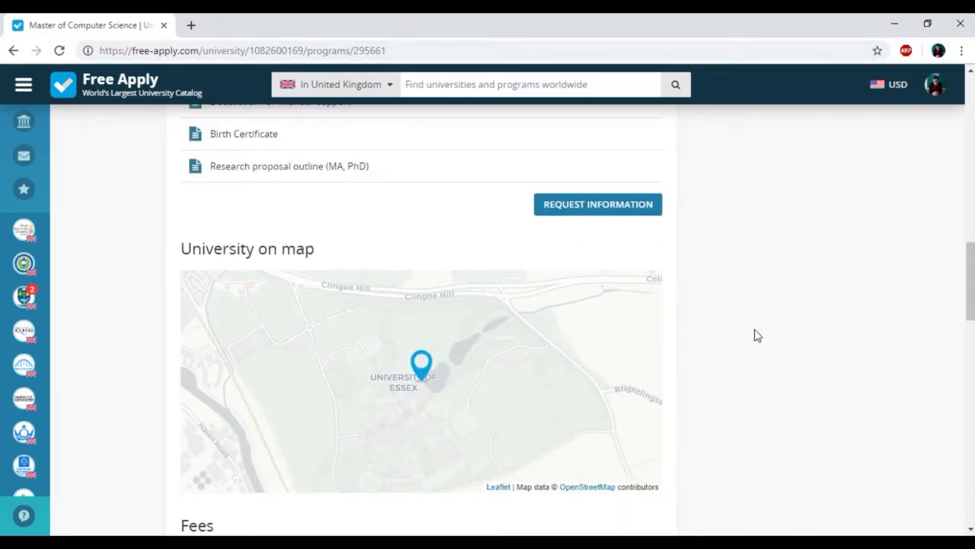
left_click(598, 203)
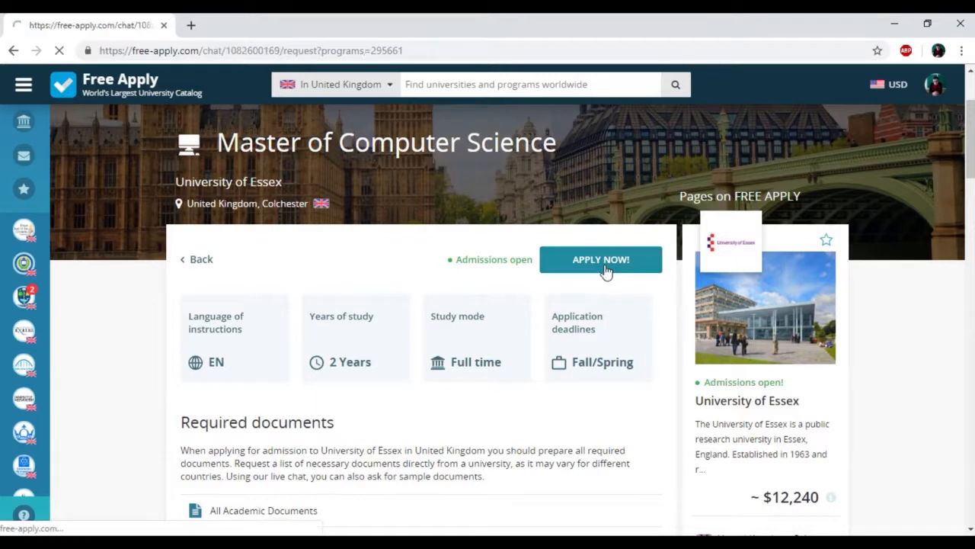
Choose Master of Computer Science on the Essex form and browse its master's programme list.
left_click(602, 259)
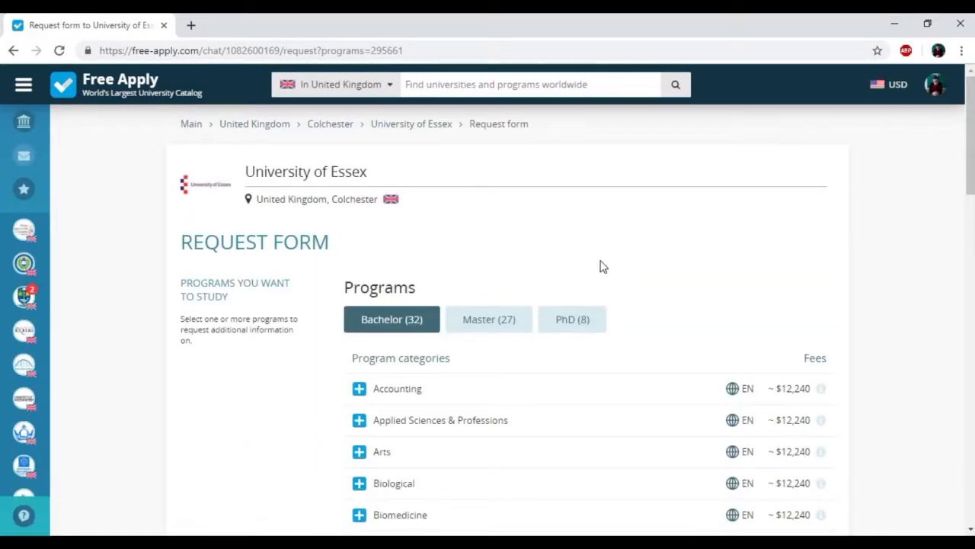
left_click(488, 319)
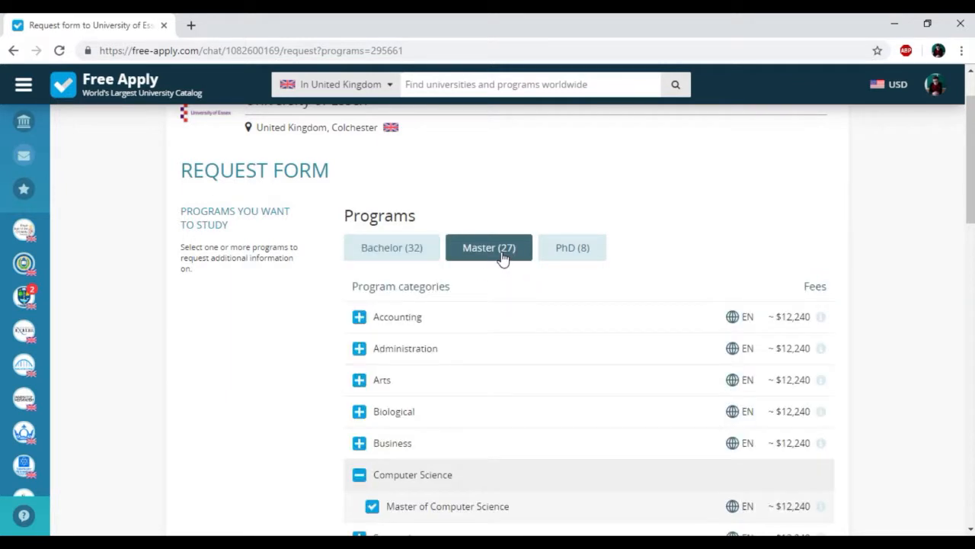
scroll("down", 3)
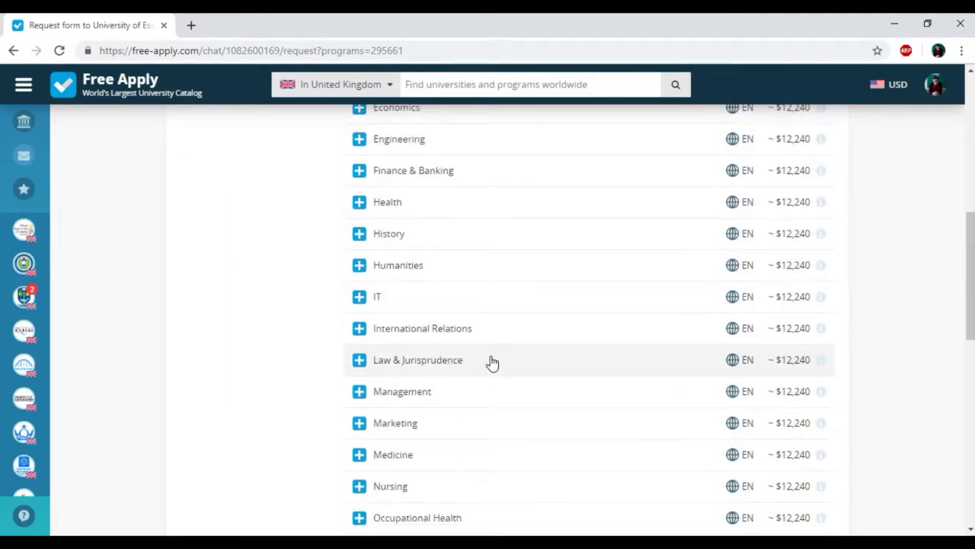
mouse_move(584, 333)
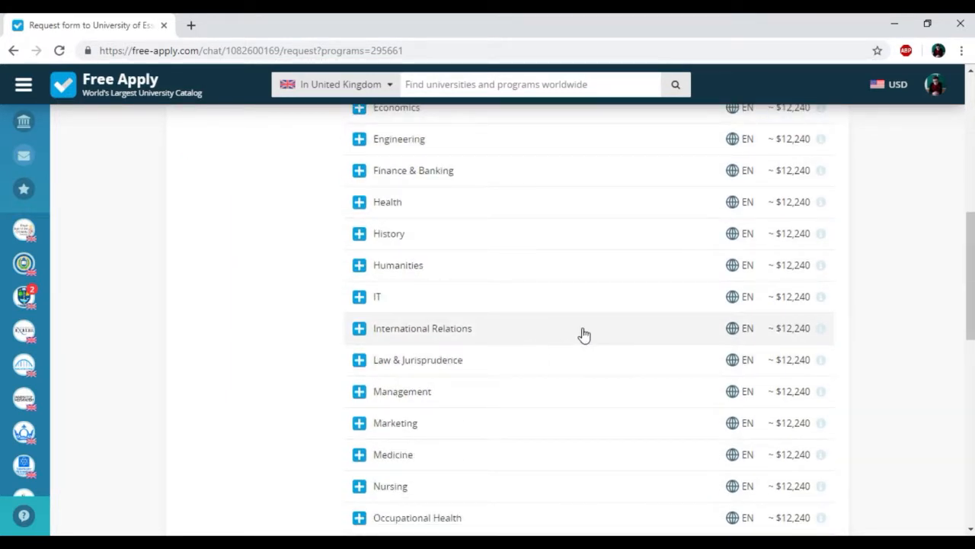
scroll("up", 3)
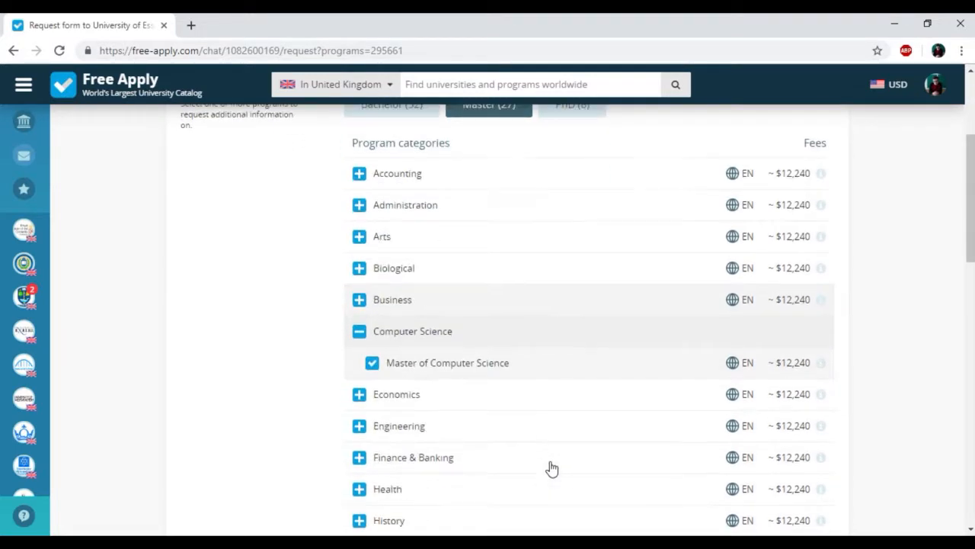
scroll("down", 3)
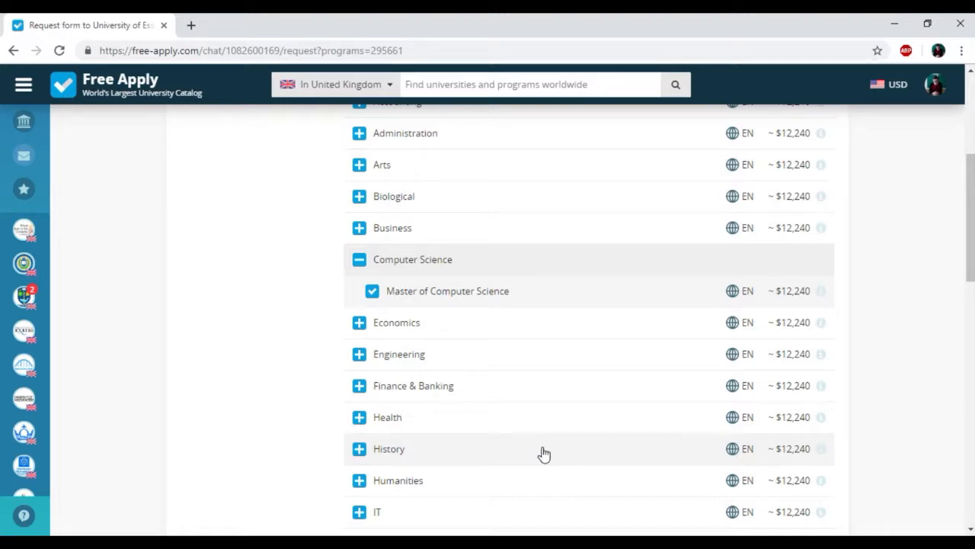
scroll("down", 3)
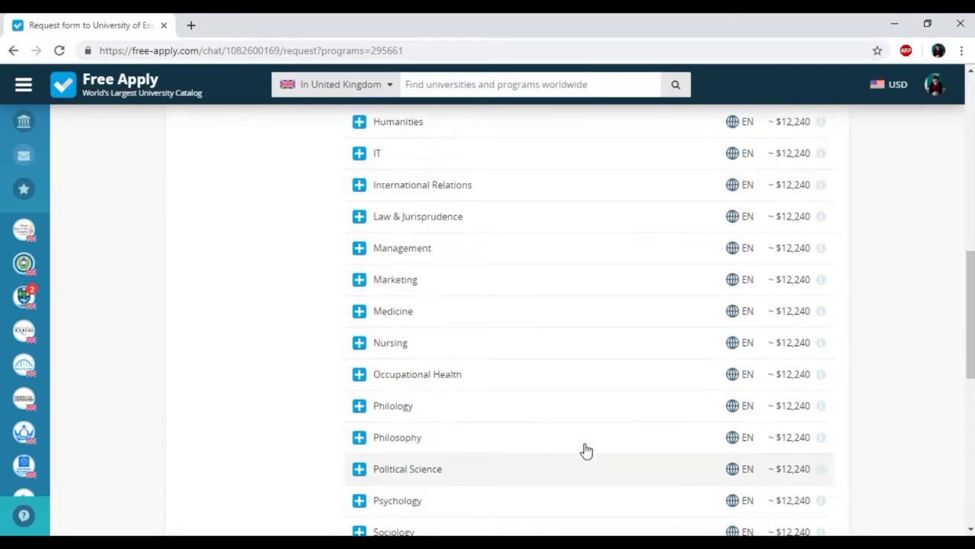
scroll("up", 3)
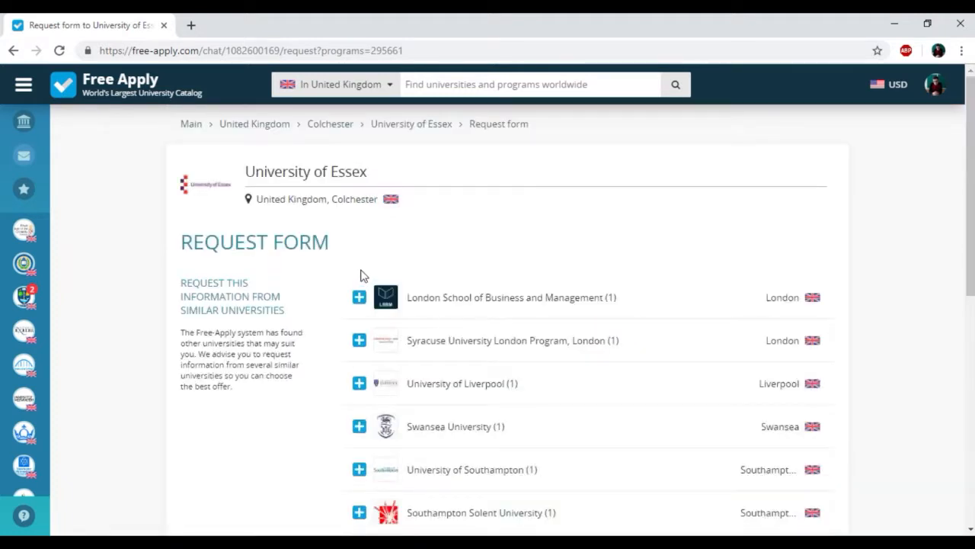
Preview three similar universities' programmes, leaving them unticked, and proceed to recommended countries.
left_click(359, 297)
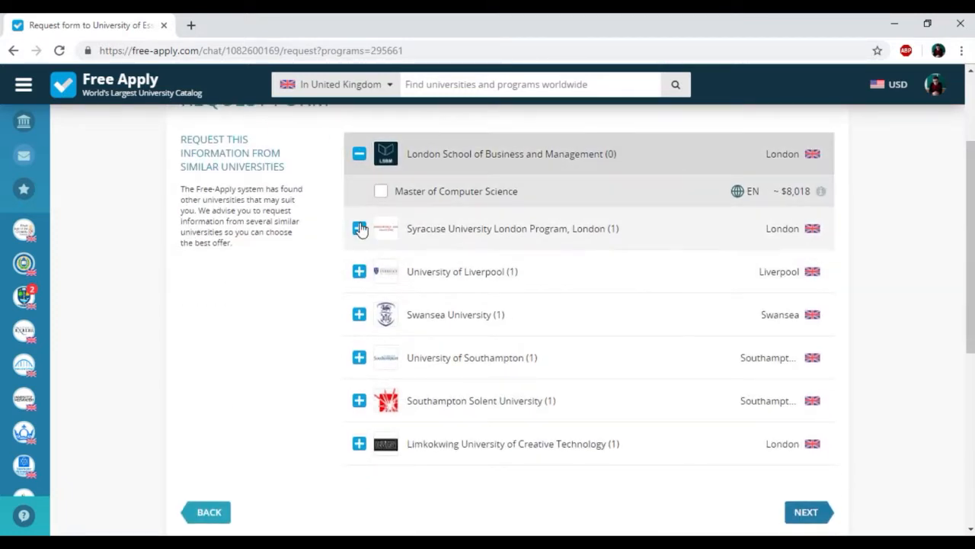
left_click(359, 228)
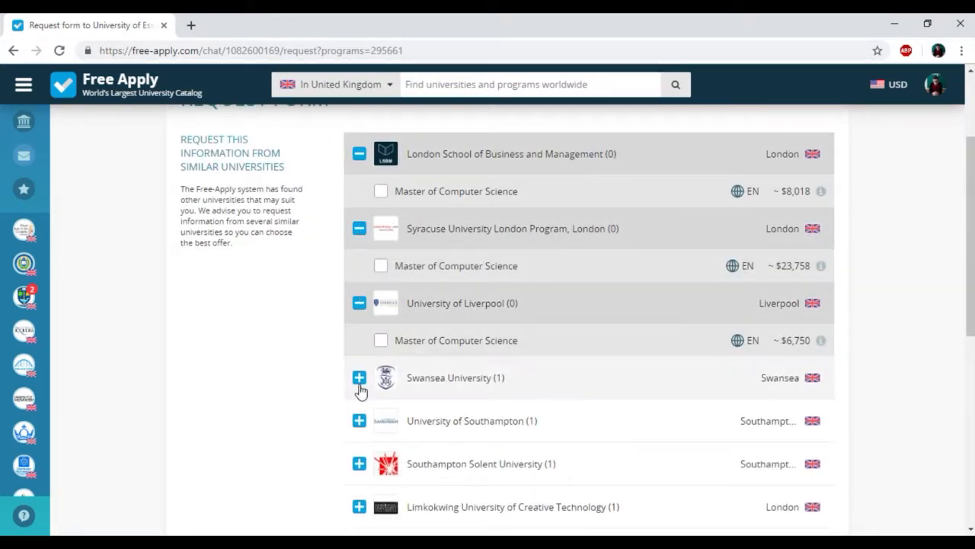
left_click(359, 377)
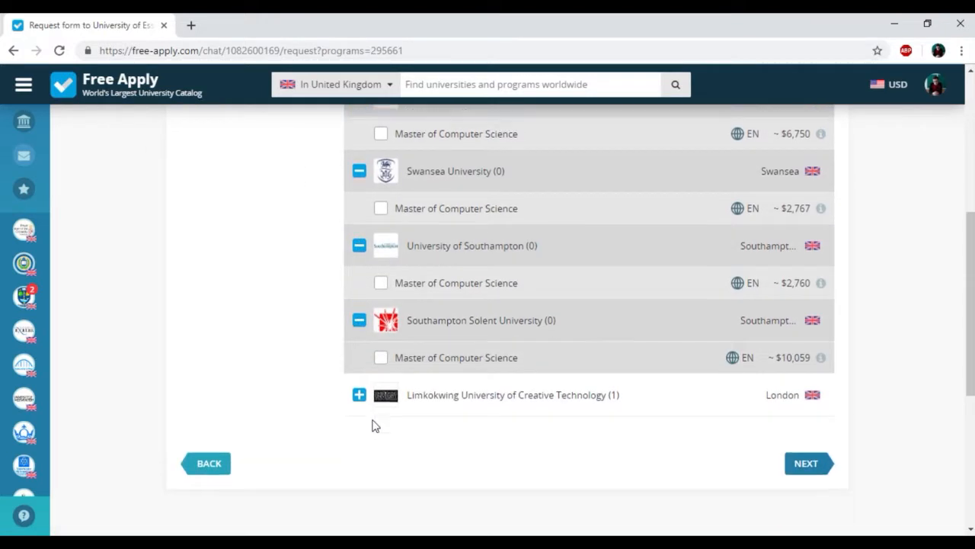
left_click(358, 395)
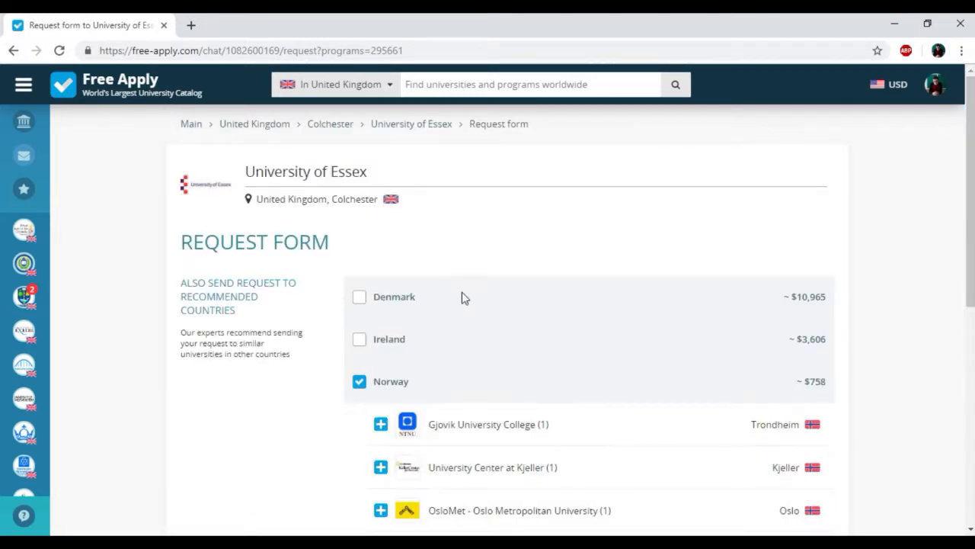
Untick Norway and submit the Essex Master of Computer Science request.
scroll("down", 3)
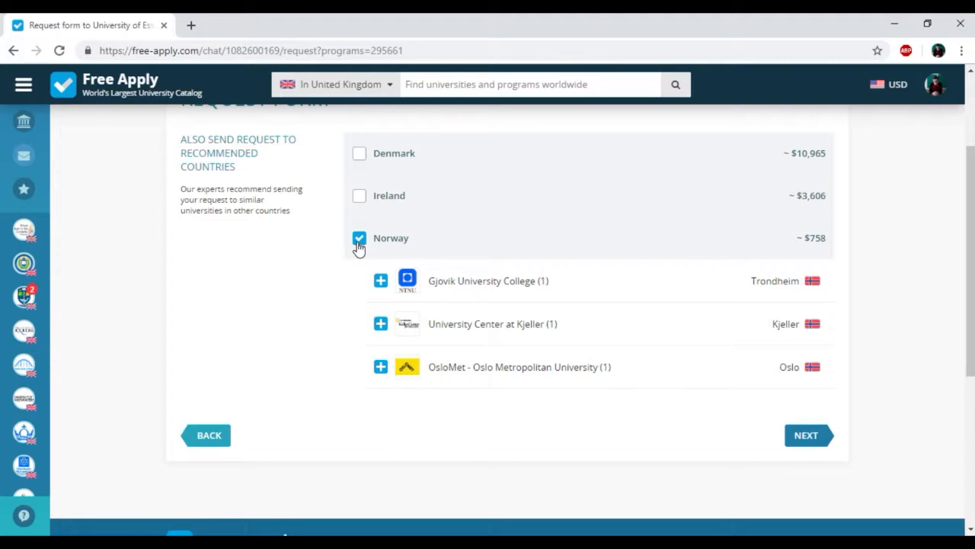
left_click(359, 238)
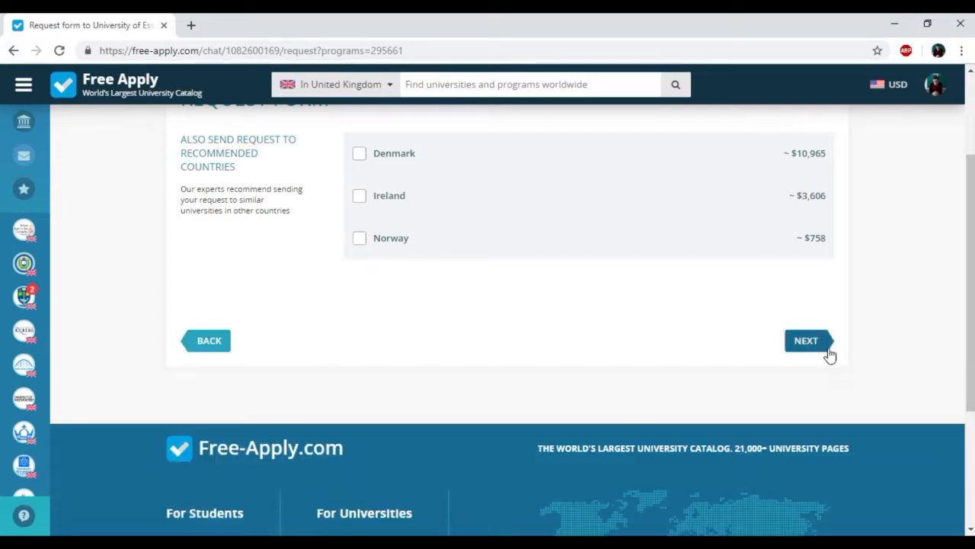
left_click(807, 340)
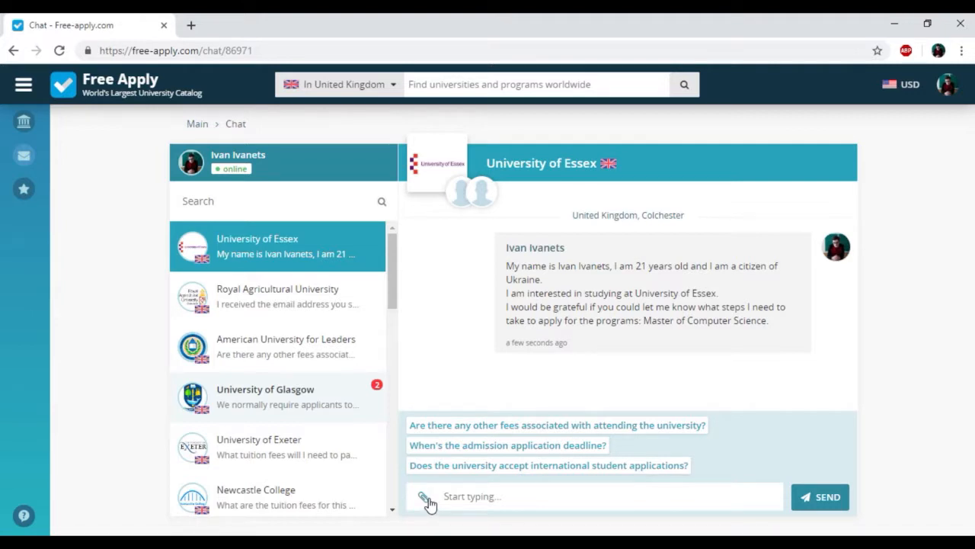
mouse_move(541, 408)
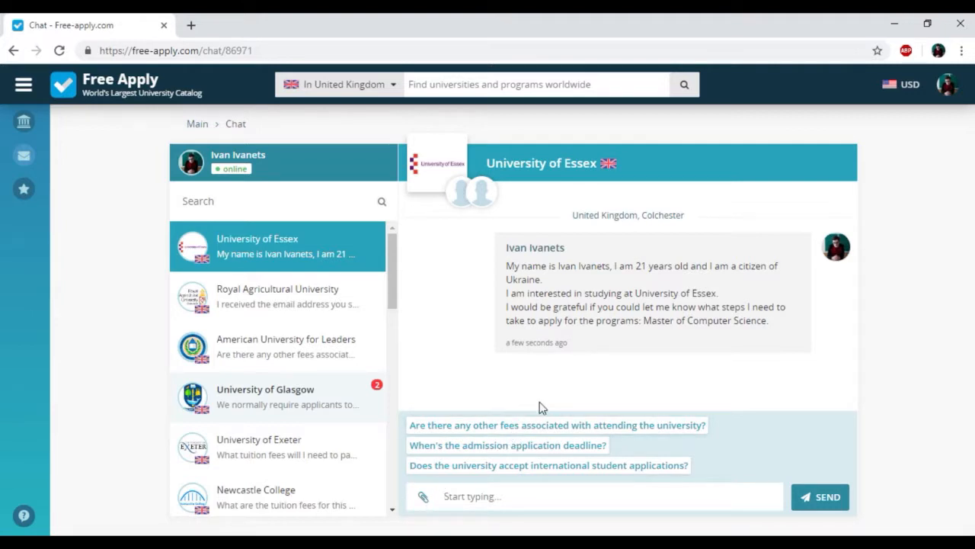
mouse_move(660, 431)
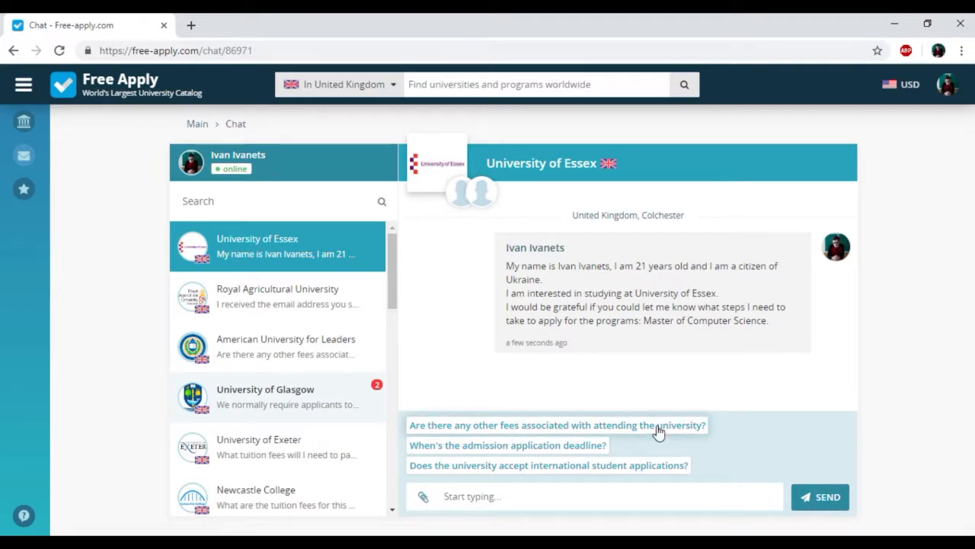
Send Essex the suggested questions on fees, deadline and international applicants, then view Glasgow's chat.
left_click(556, 425)
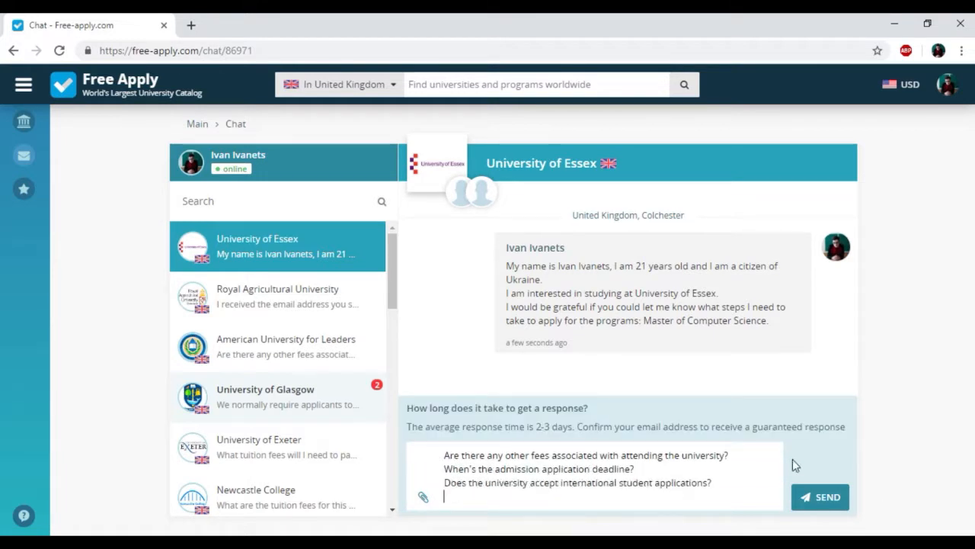
left_click(820, 497)
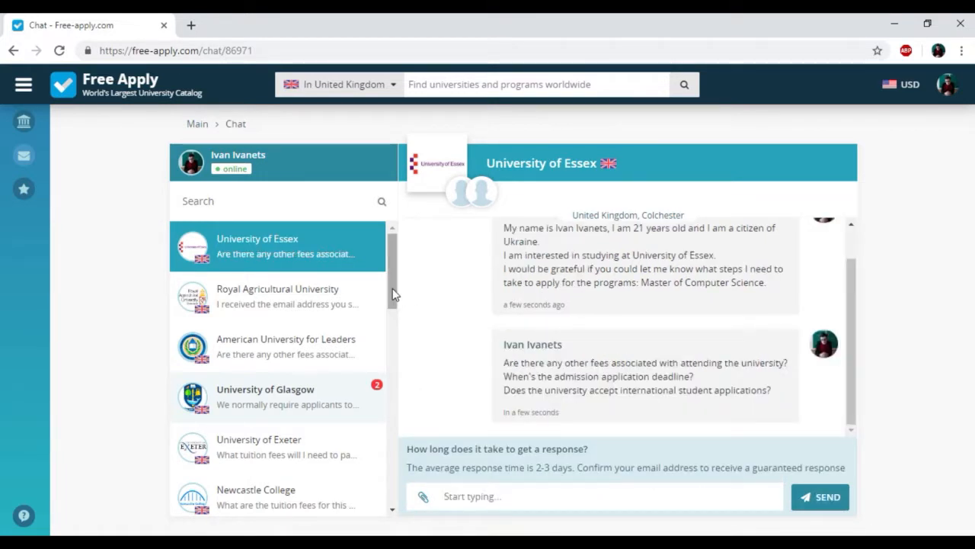
left_click(264, 389)
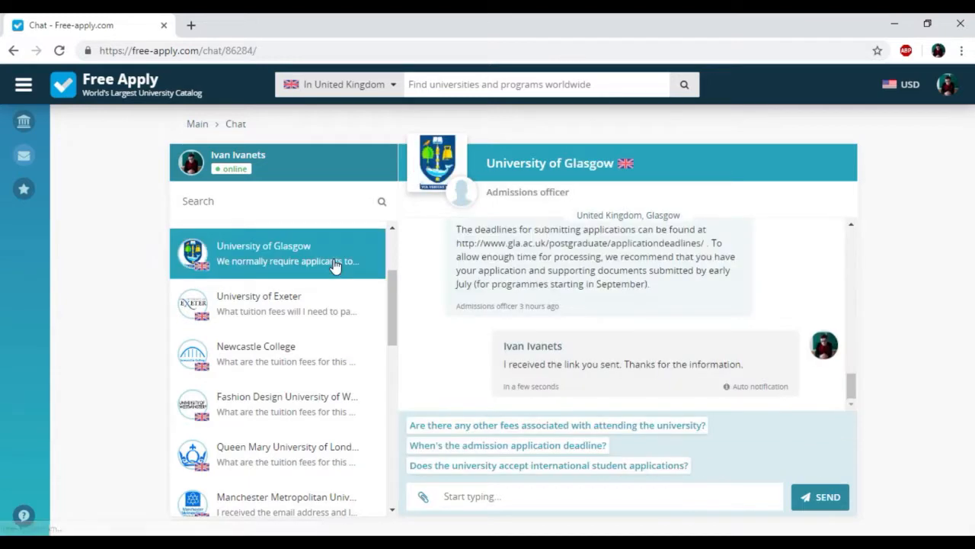
Scroll through Glasgow's admissions replies and switch back to the Essex conversation.
scroll("up", 3)
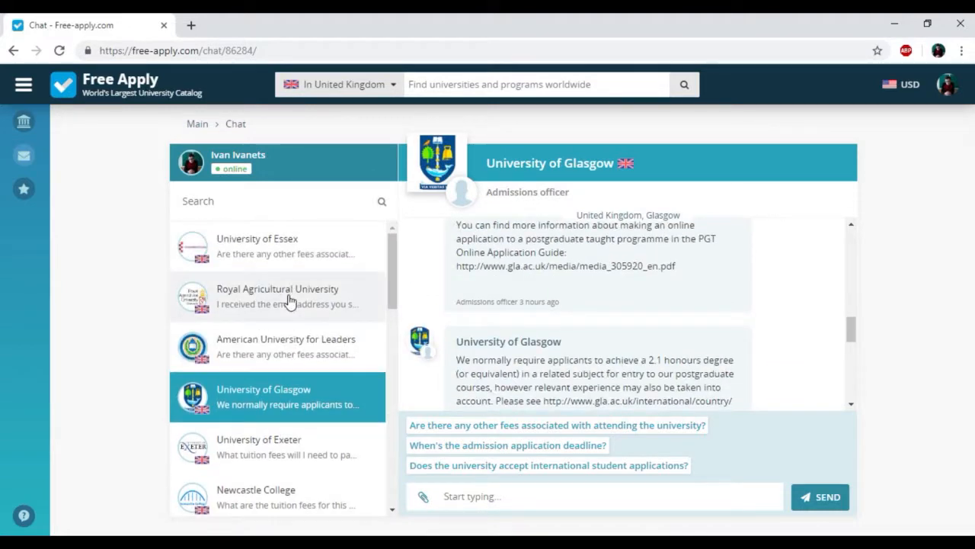
left_click(257, 244)
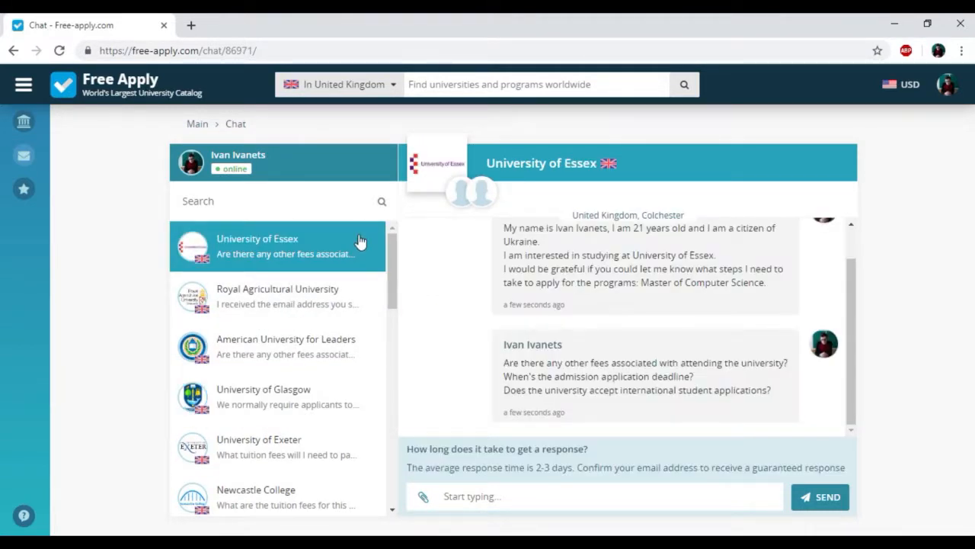
mouse_move(358, 253)
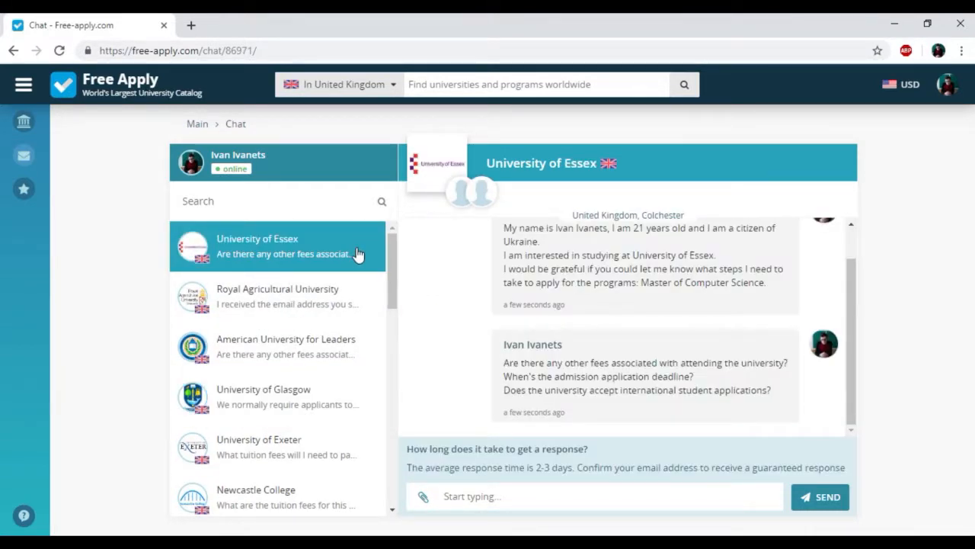